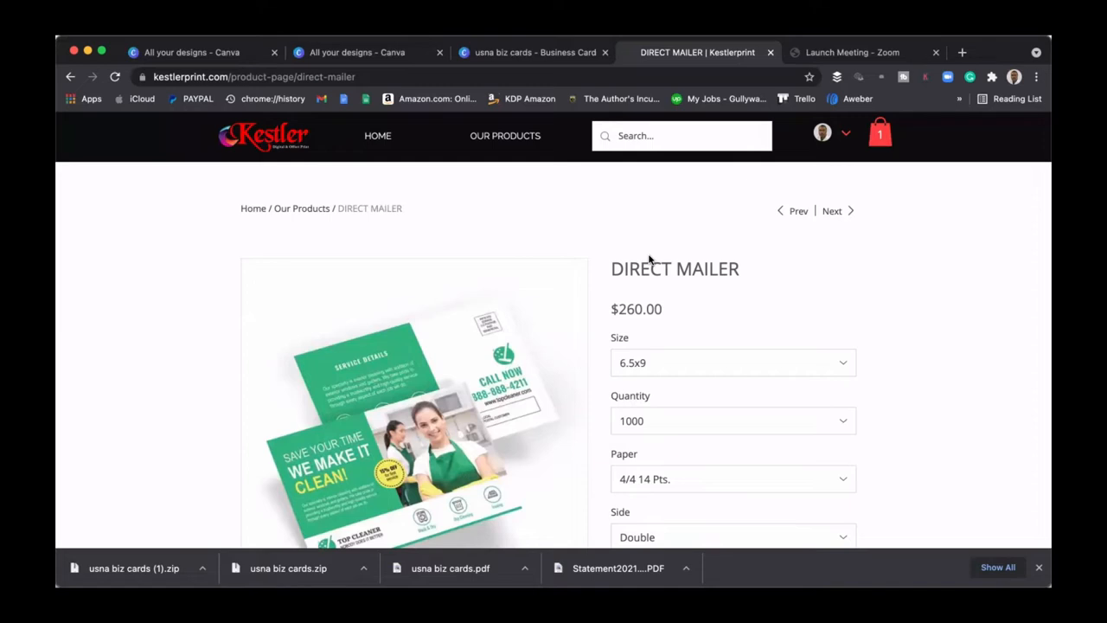
mouse_move(602, 227)
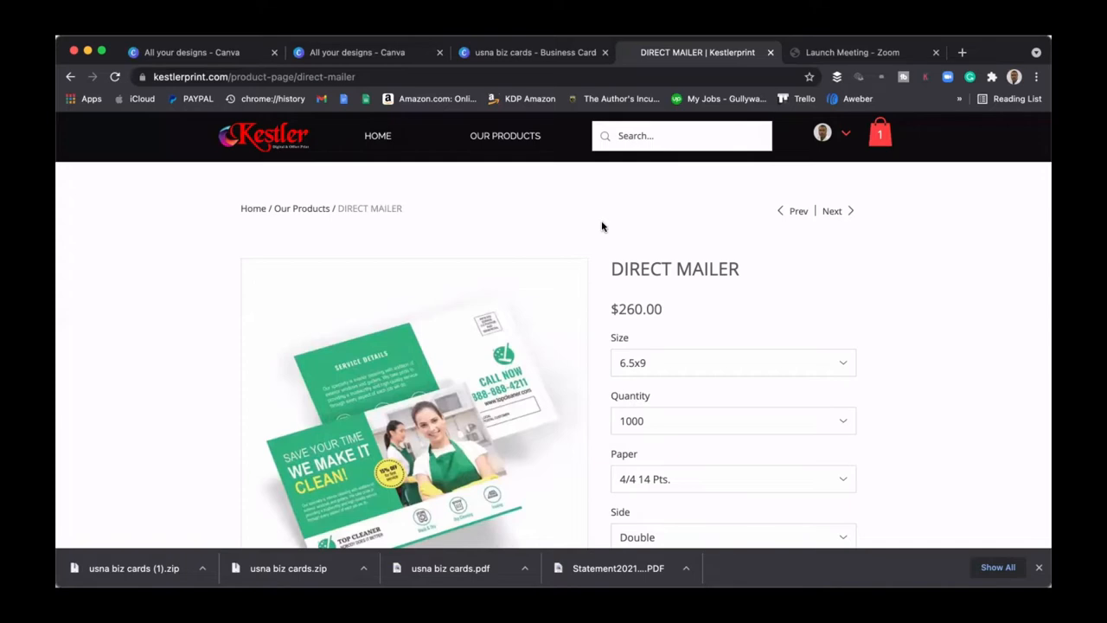
mouse_move(938, 284)
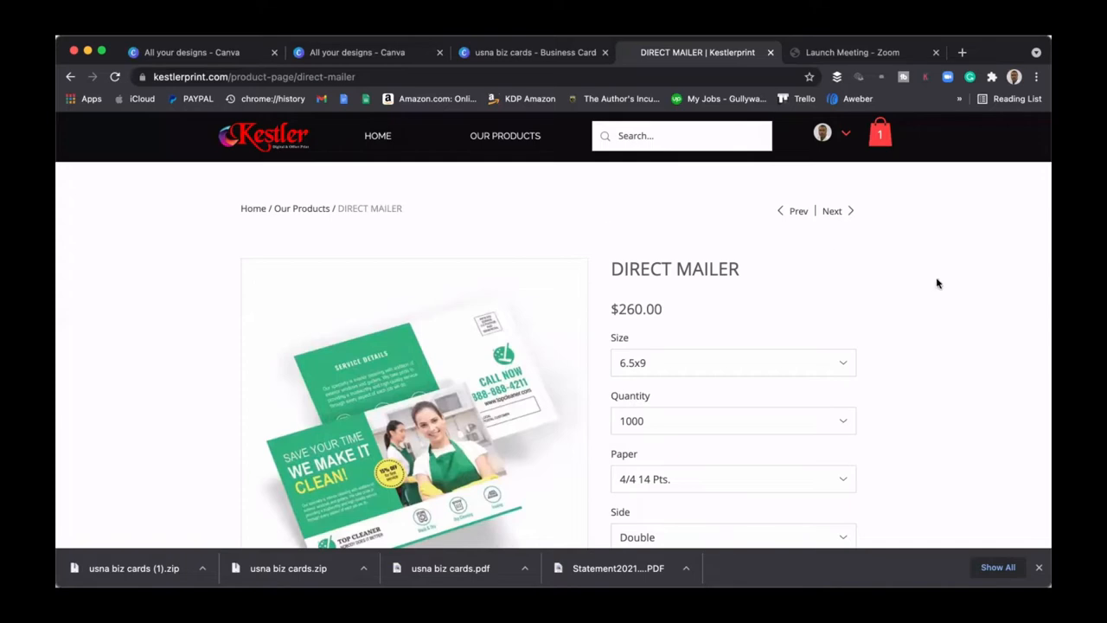
mouse_move(709, 310)
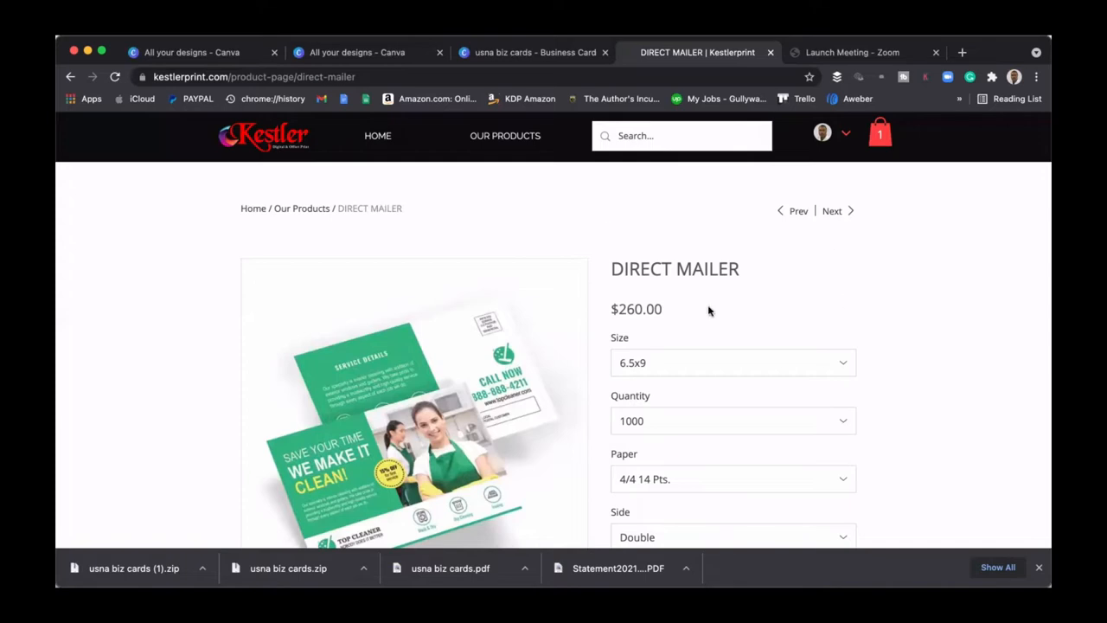
Review the Direct Mailer options, keeping 6.5x9 size, double-sided printing and no High Gloss UV coating
double_click(650, 268)
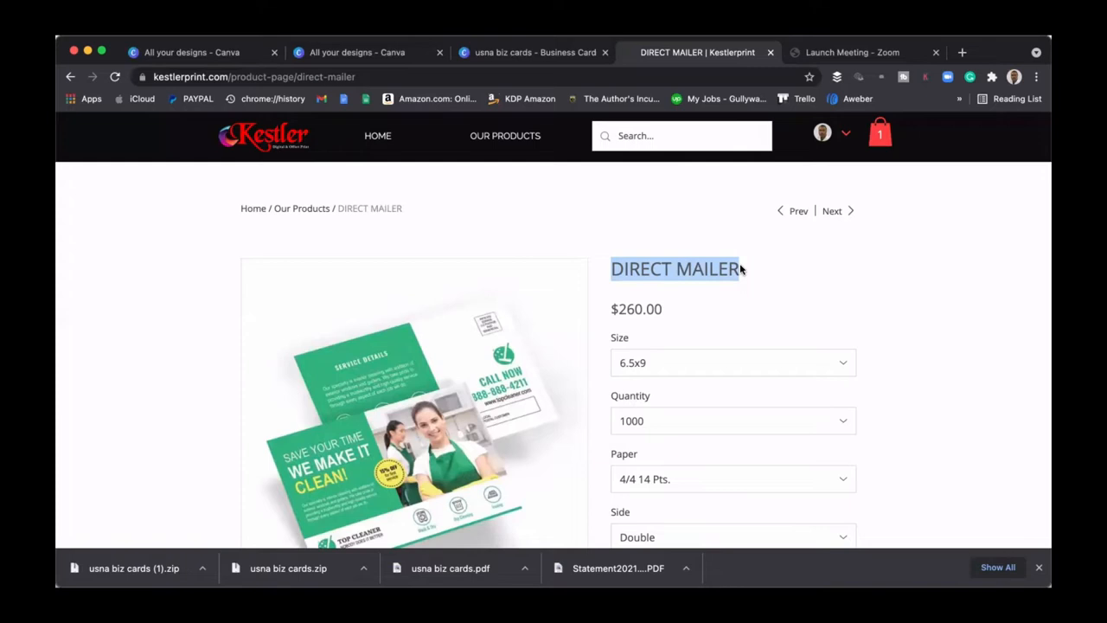
mouse_move(910, 281)
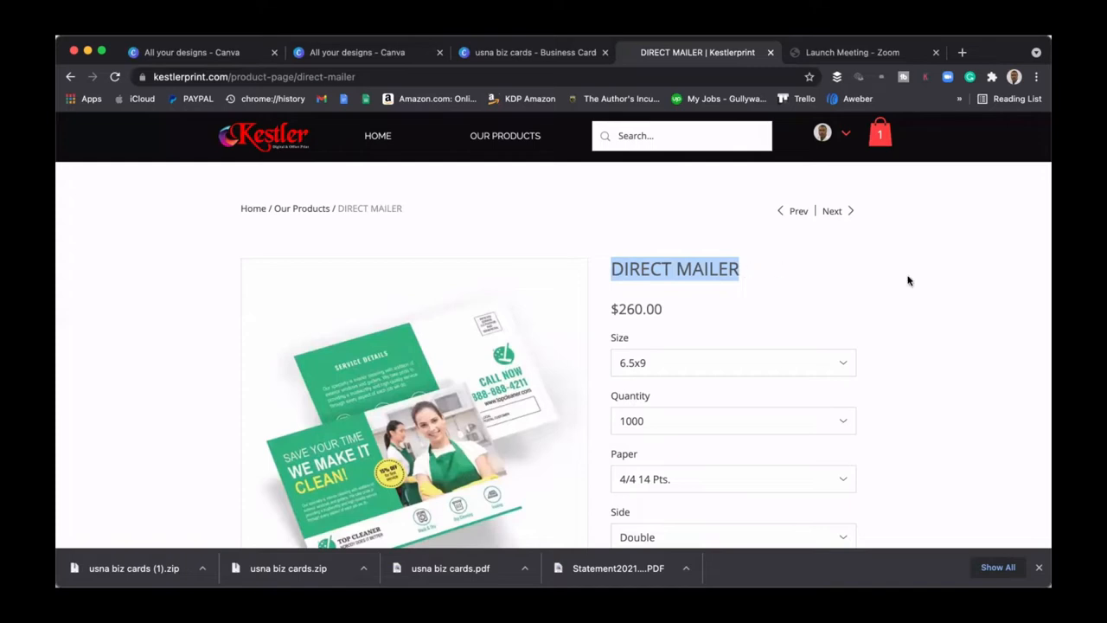
scroll(down, 3)
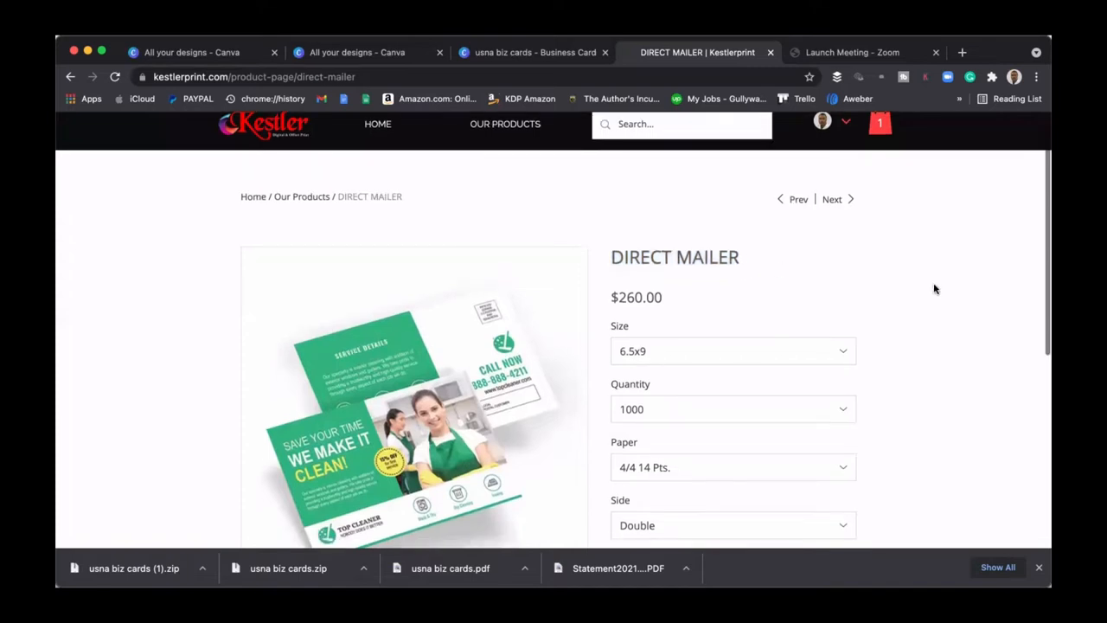
scroll(down, 3)
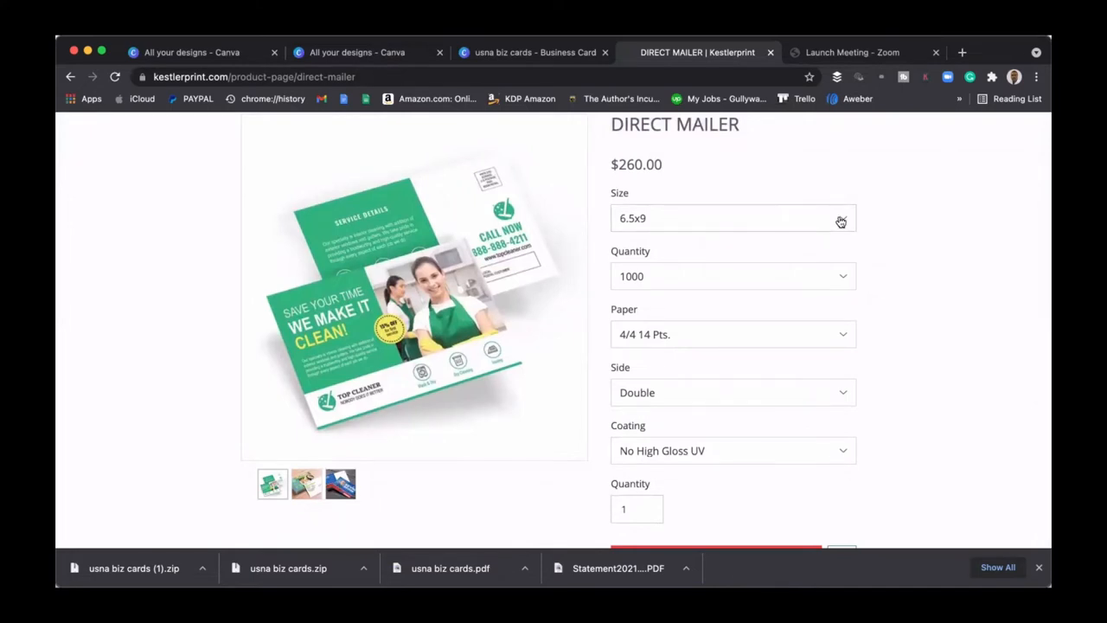
click(733, 218)
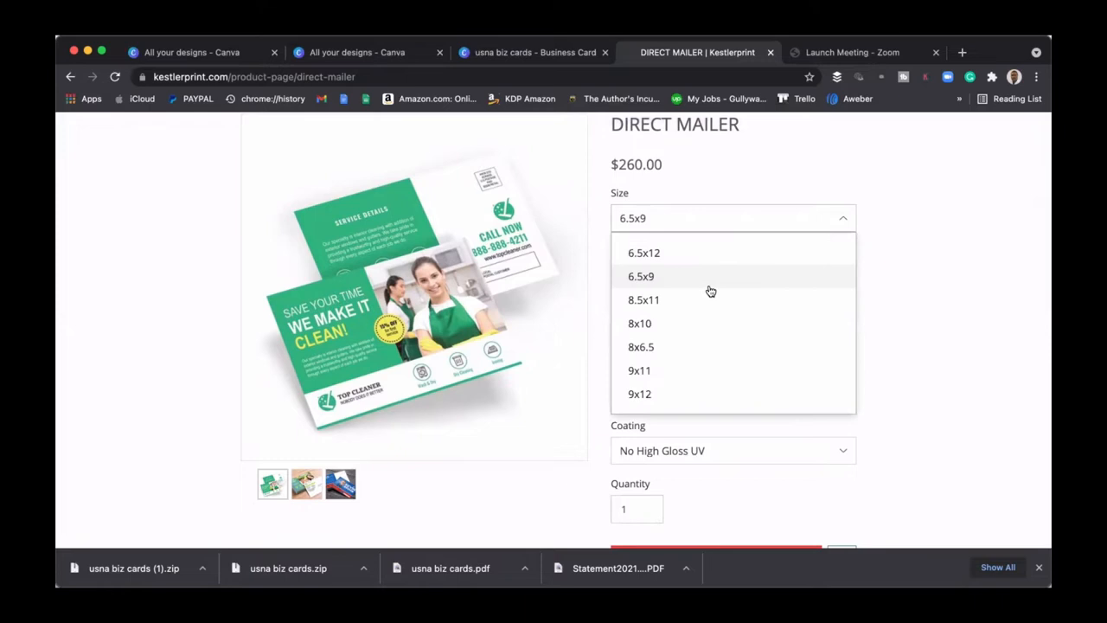
mouse_move(654, 281)
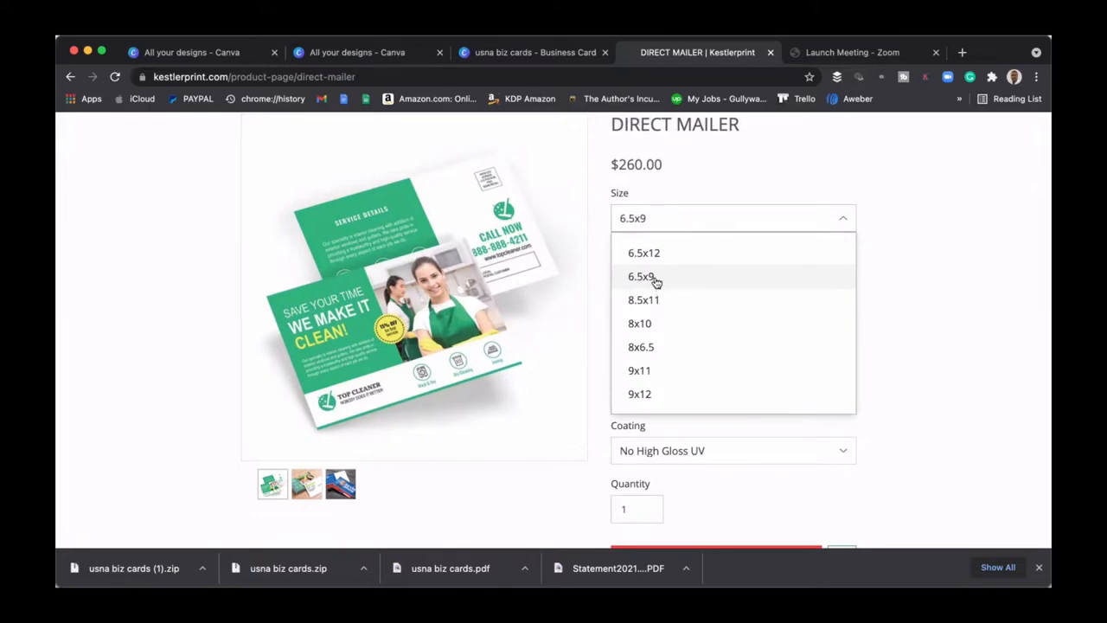
click(640, 277)
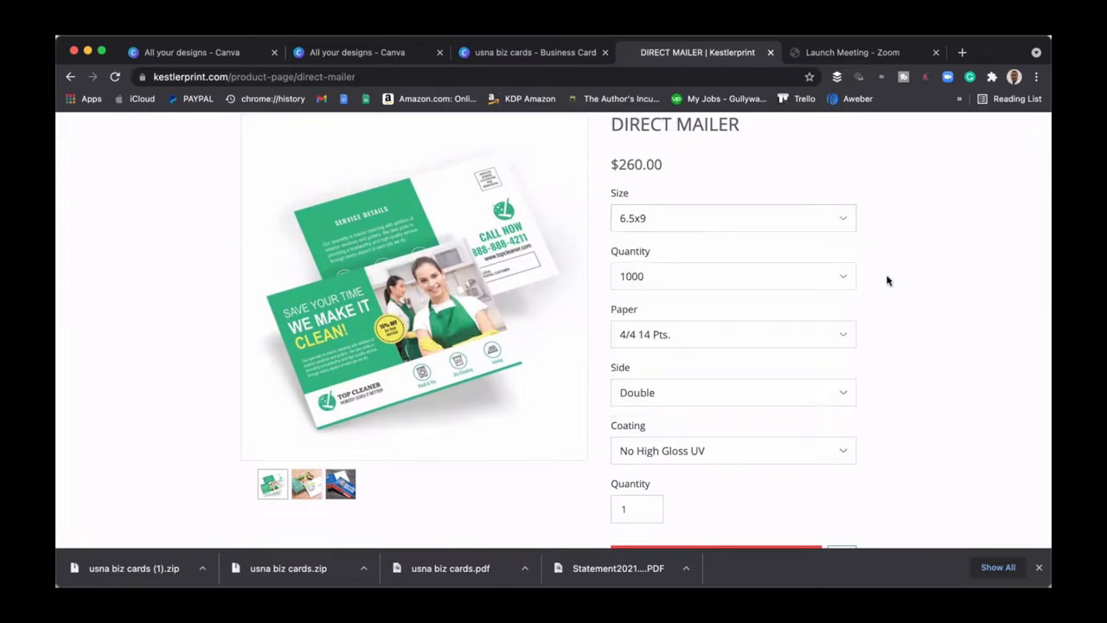
mouse_move(846, 281)
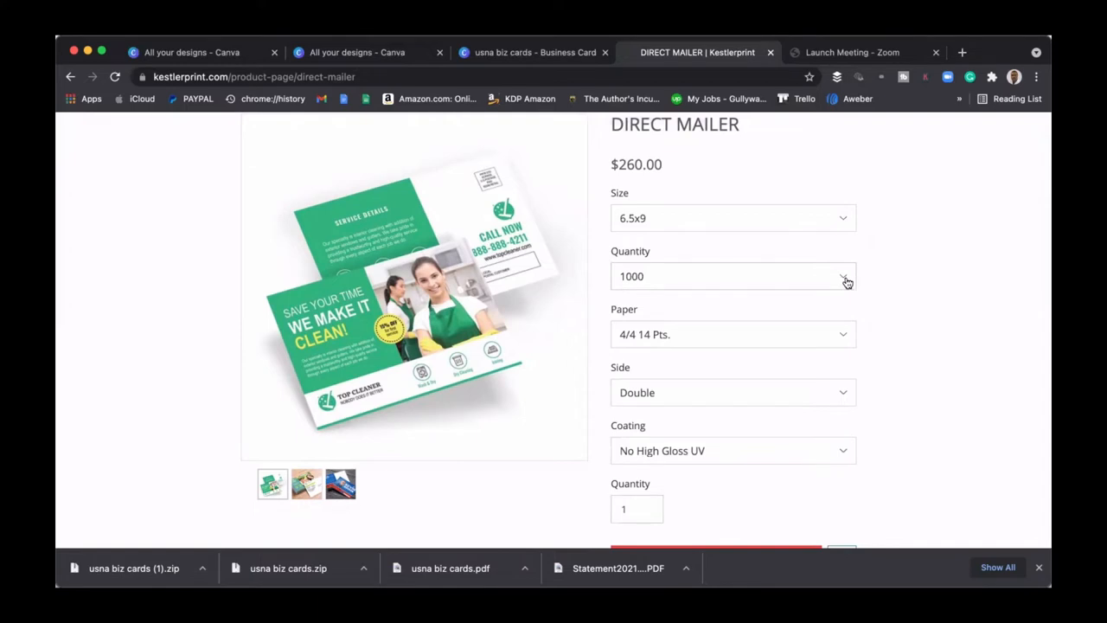
mouse_move(866, 335)
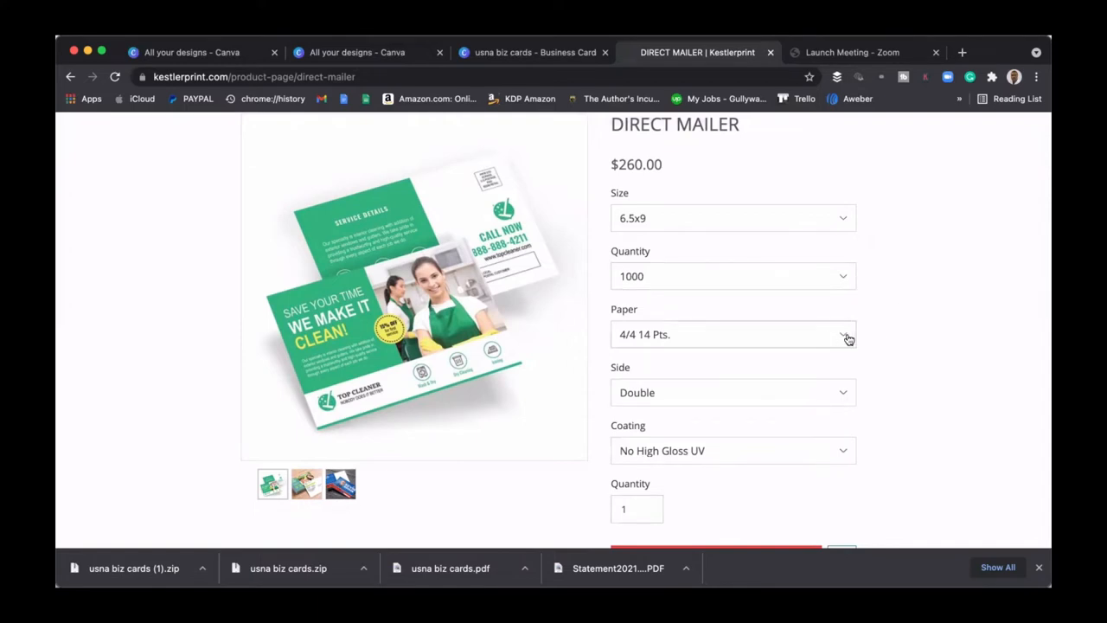
mouse_move(892, 342)
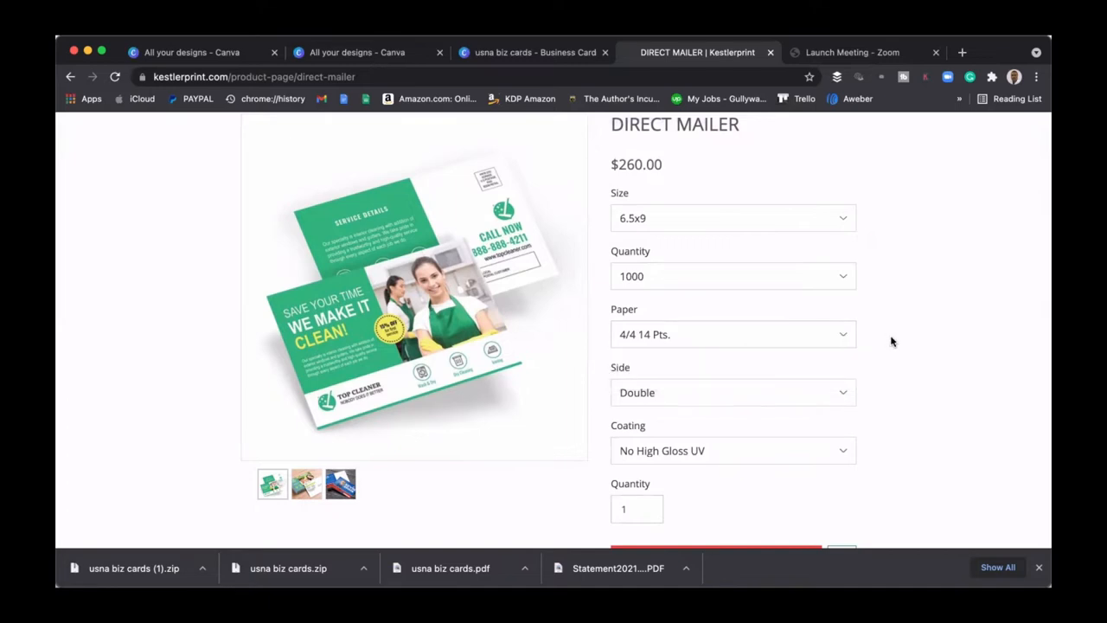
scroll(down, 3)
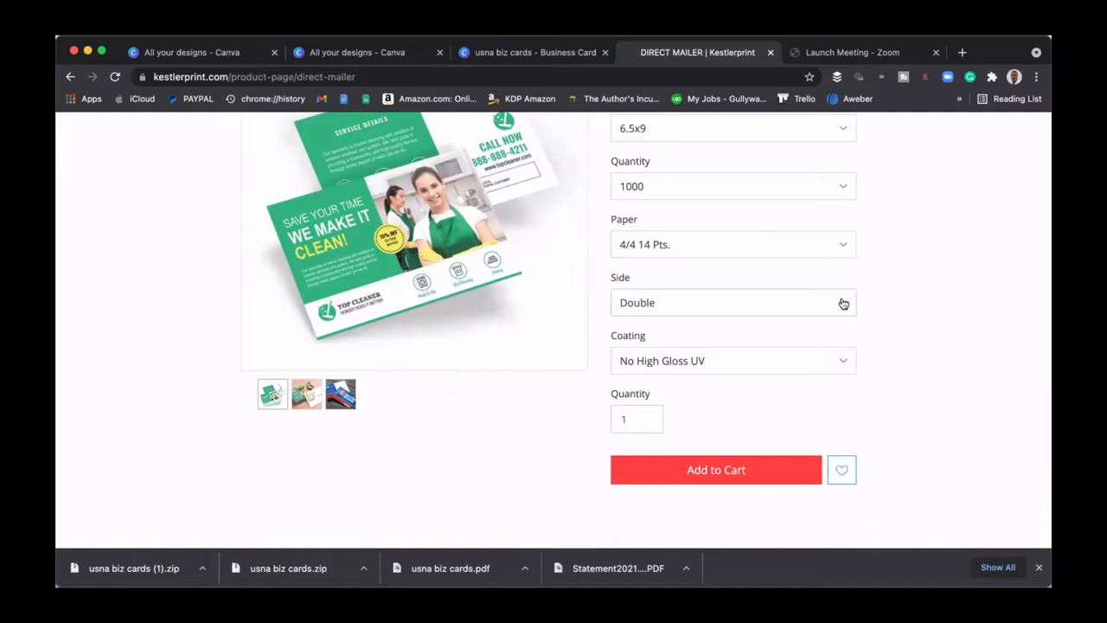
click(733, 301)
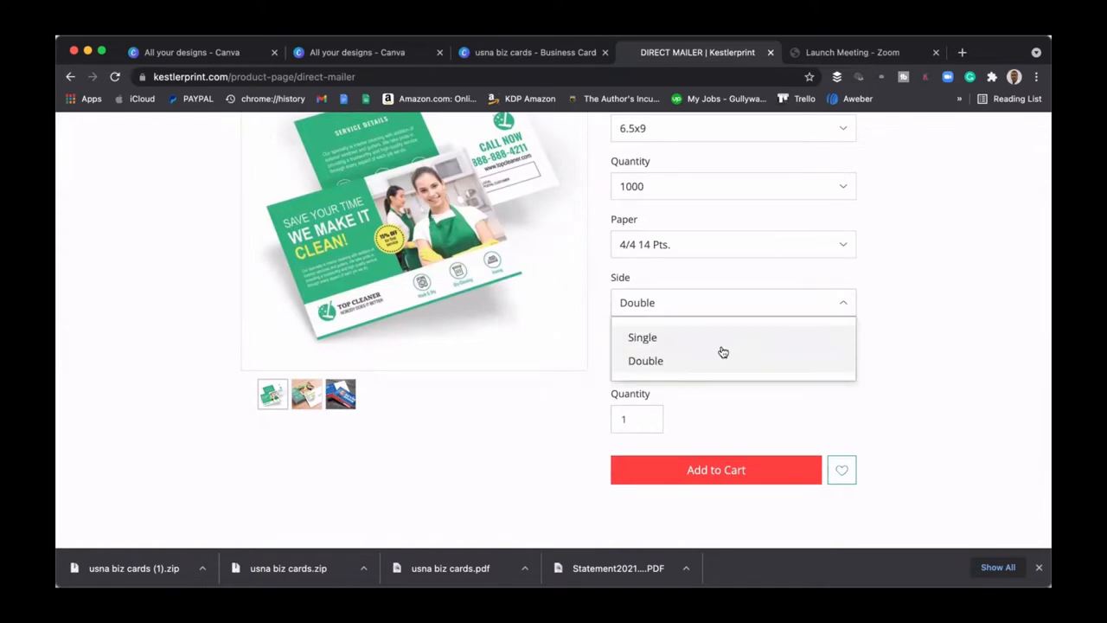
click(645, 362)
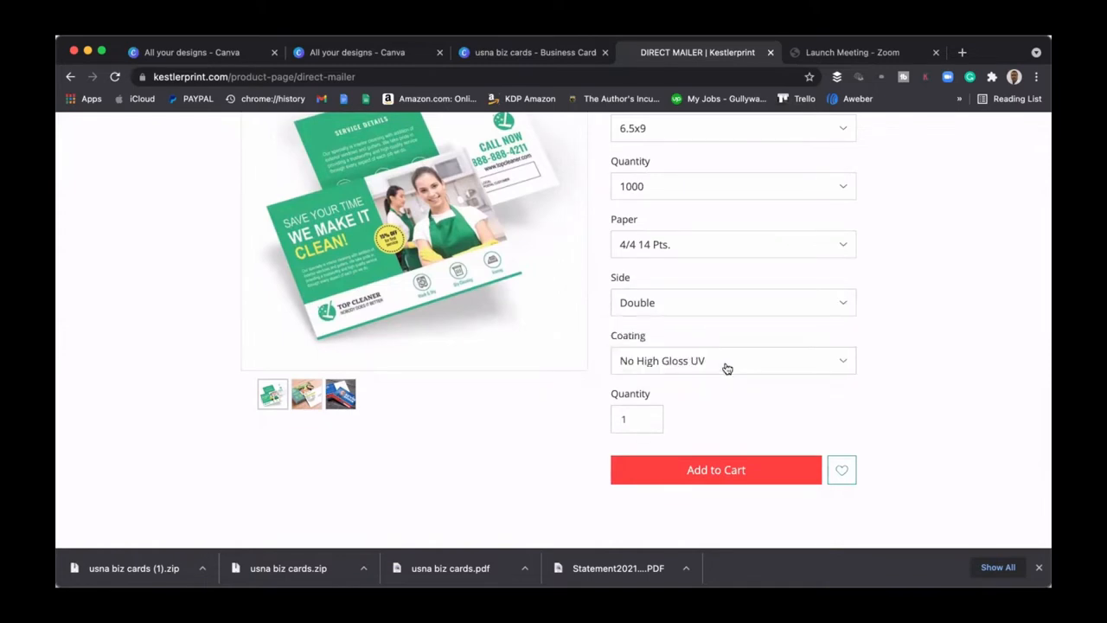
mouse_move(718, 374)
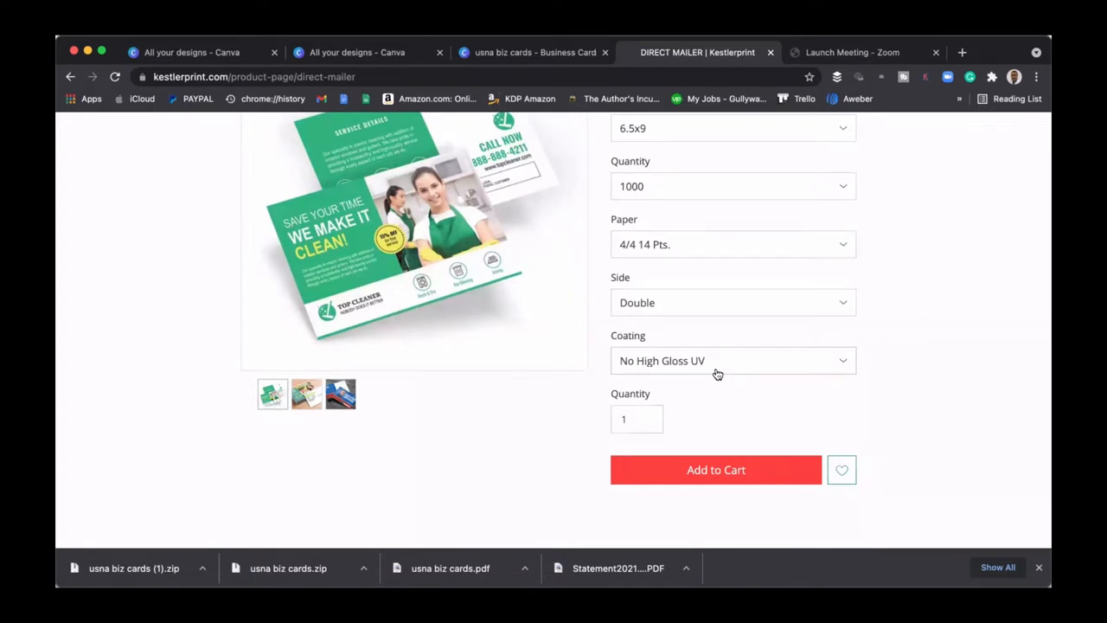
mouse_move(664, 367)
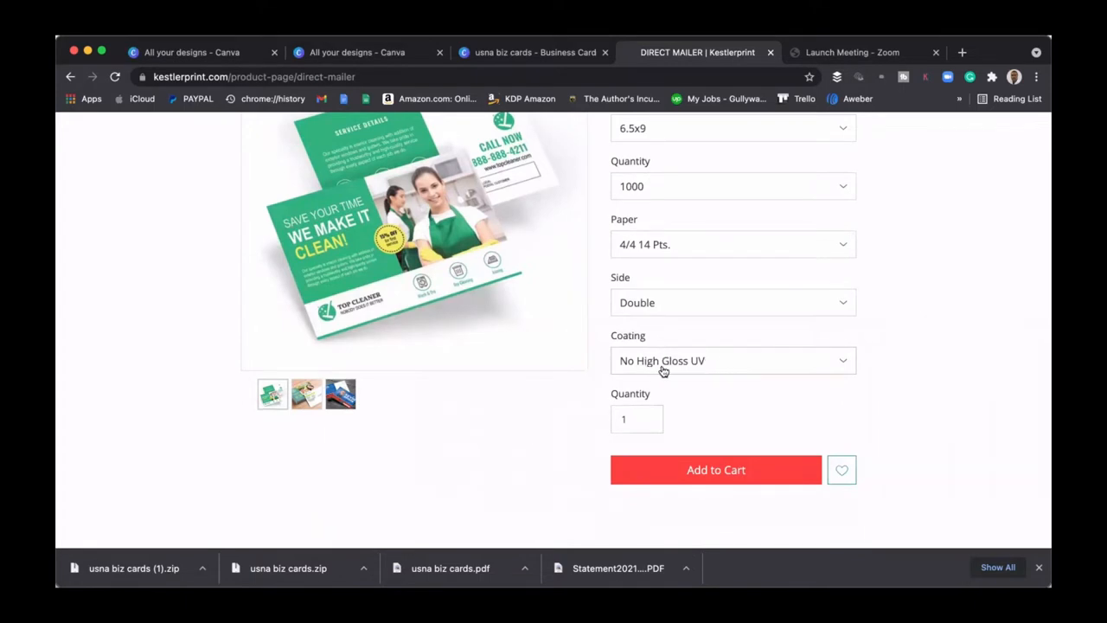
mouse_move(834, 364)
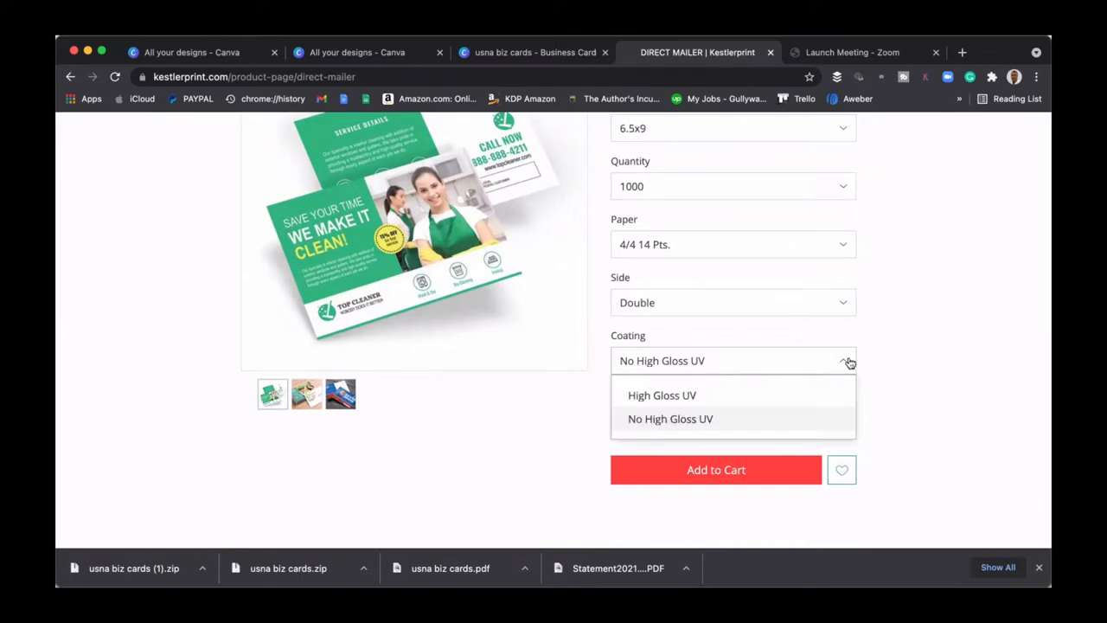
click(671, 418)
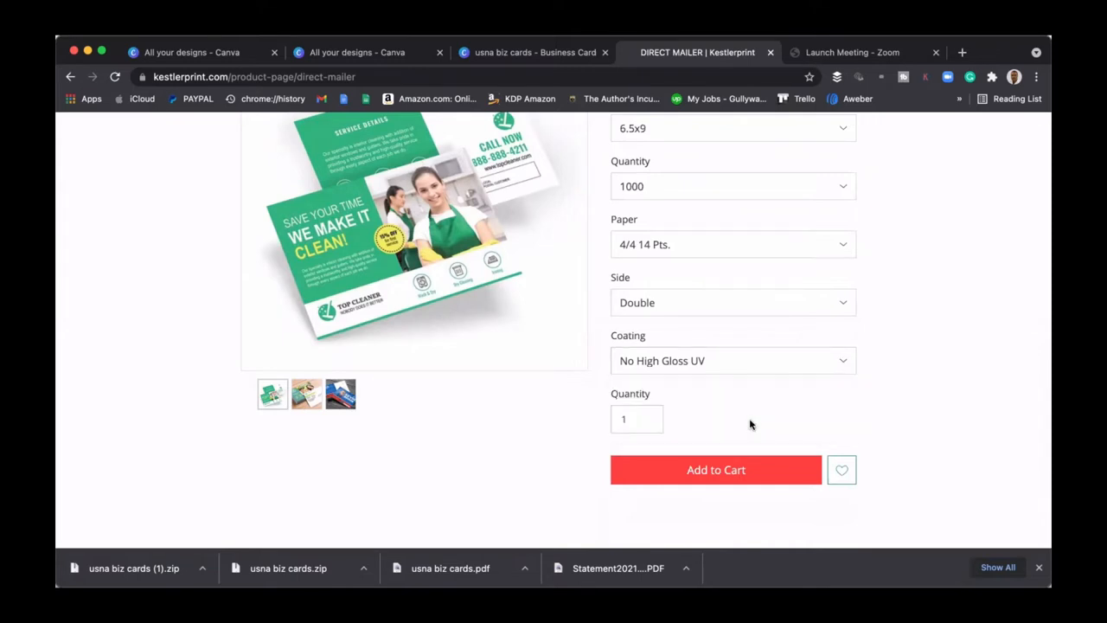
mouse_move(283, 388)
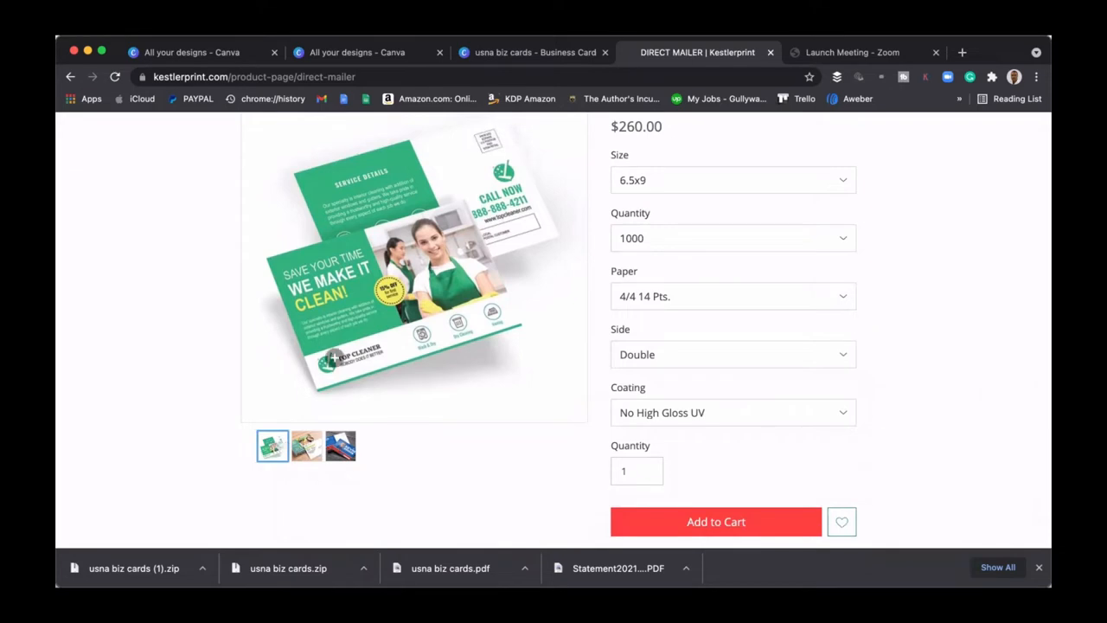
View the Direct Mailer sample photos enlarged, then browse further down the product page
click(413, 269)
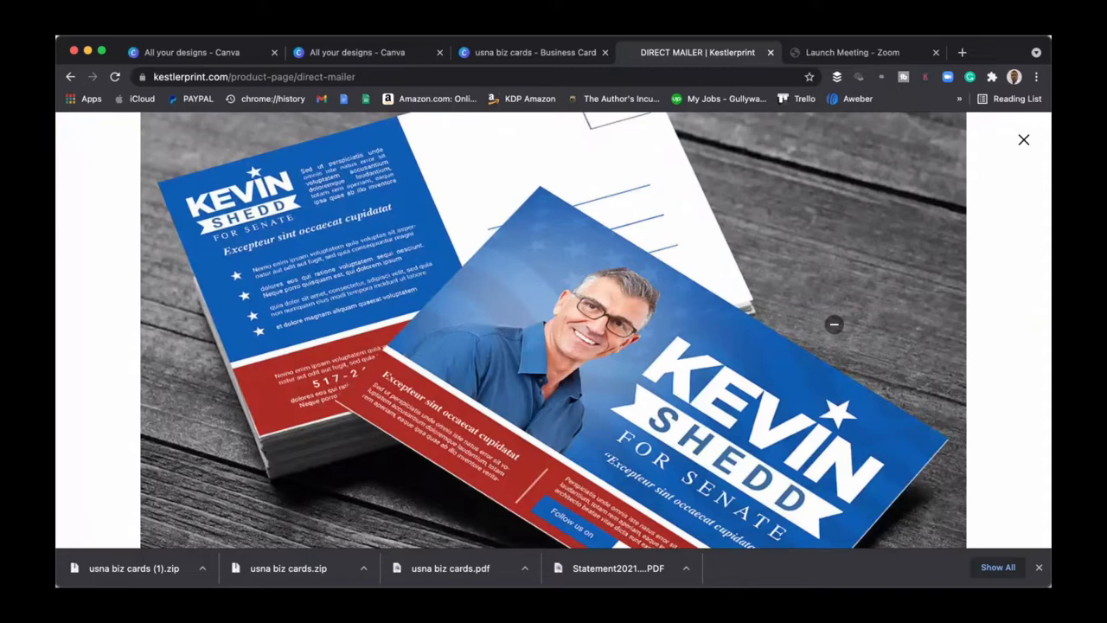
click(1024, 139)
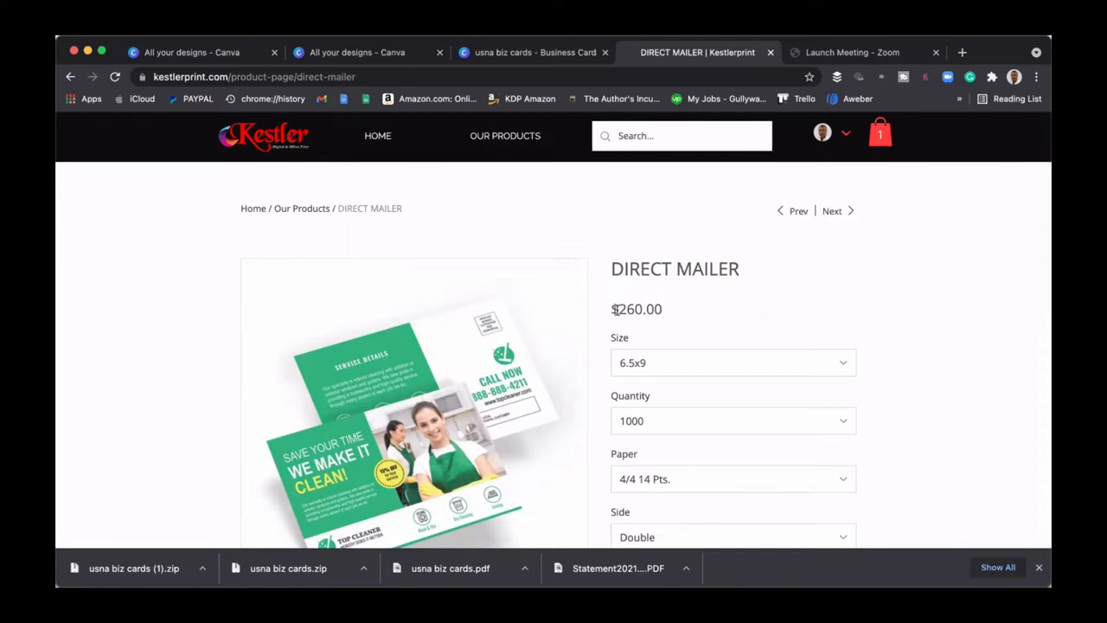
mouse_move(808, 315)
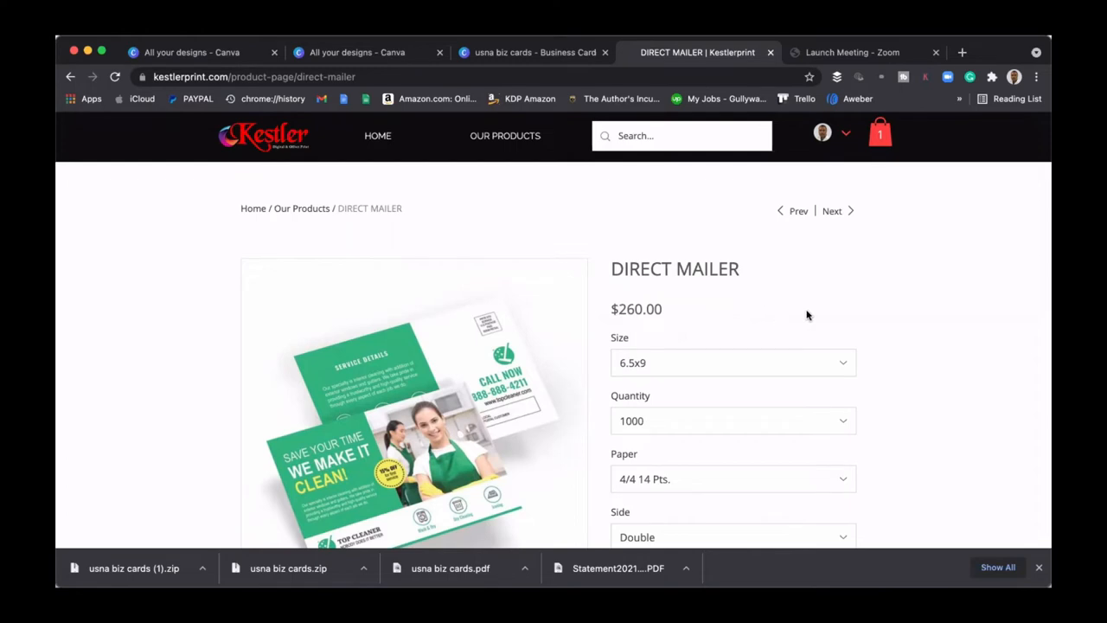
scroll(down, 3)
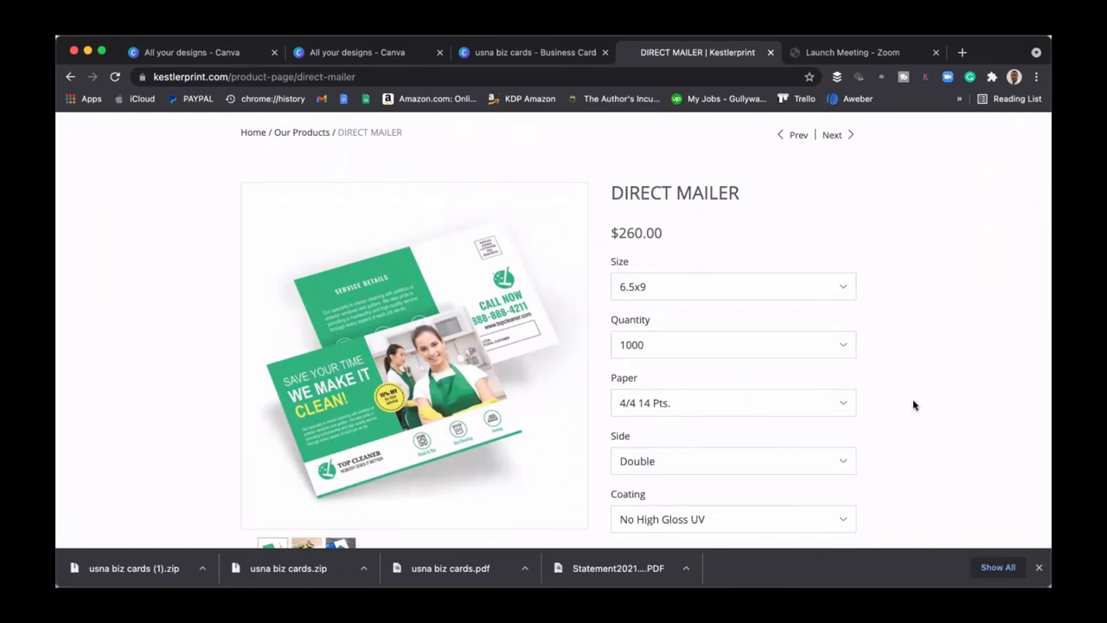
scroll(down, 3)
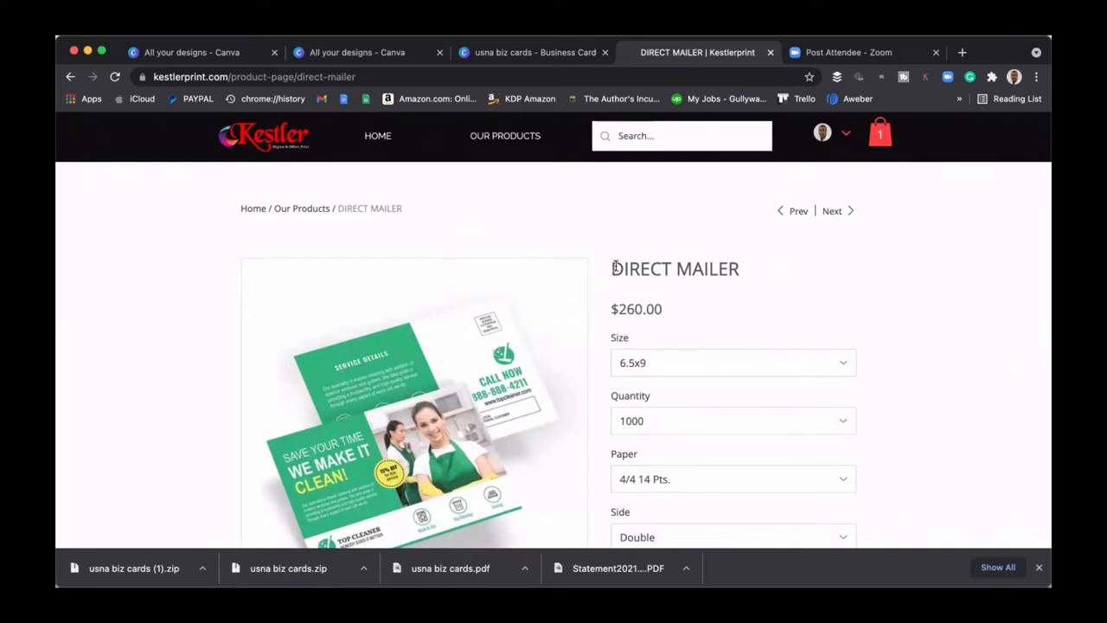
mouse_move(519, 149)
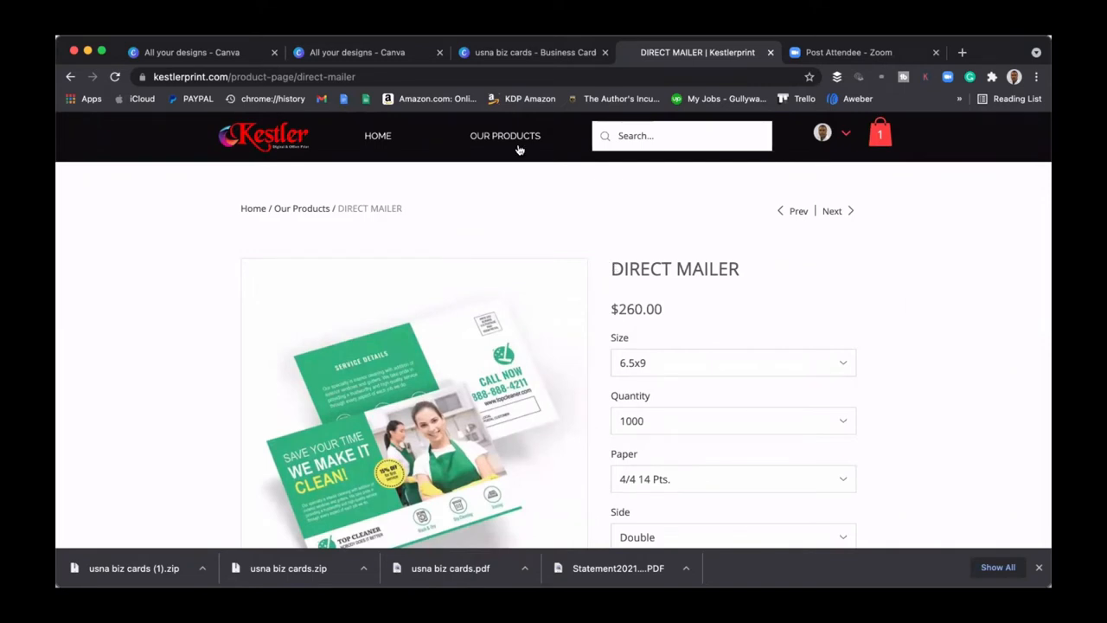
Go to the Flyers product from Our Products and set size 4x6, quantity 1000
click(505, 135)
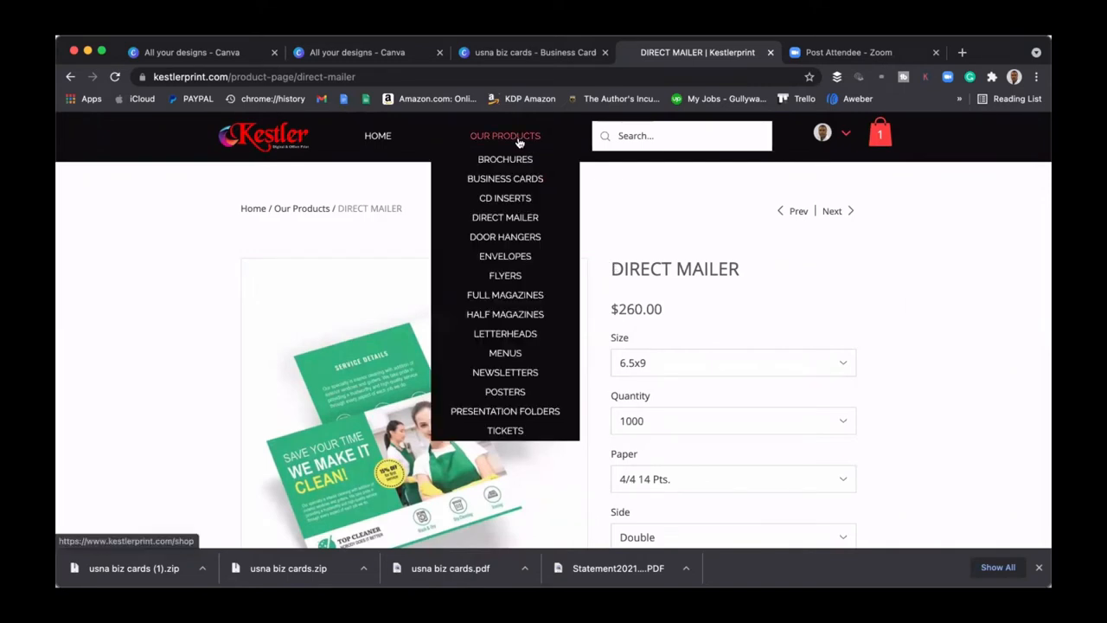
mouse_move(505, 275)
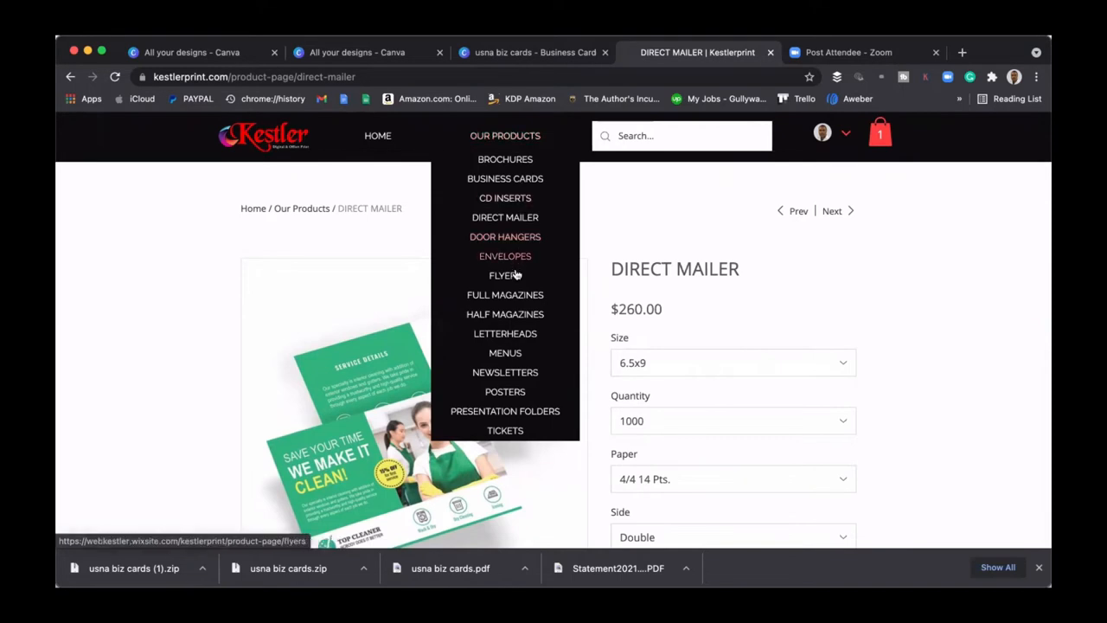
click(505, 275)
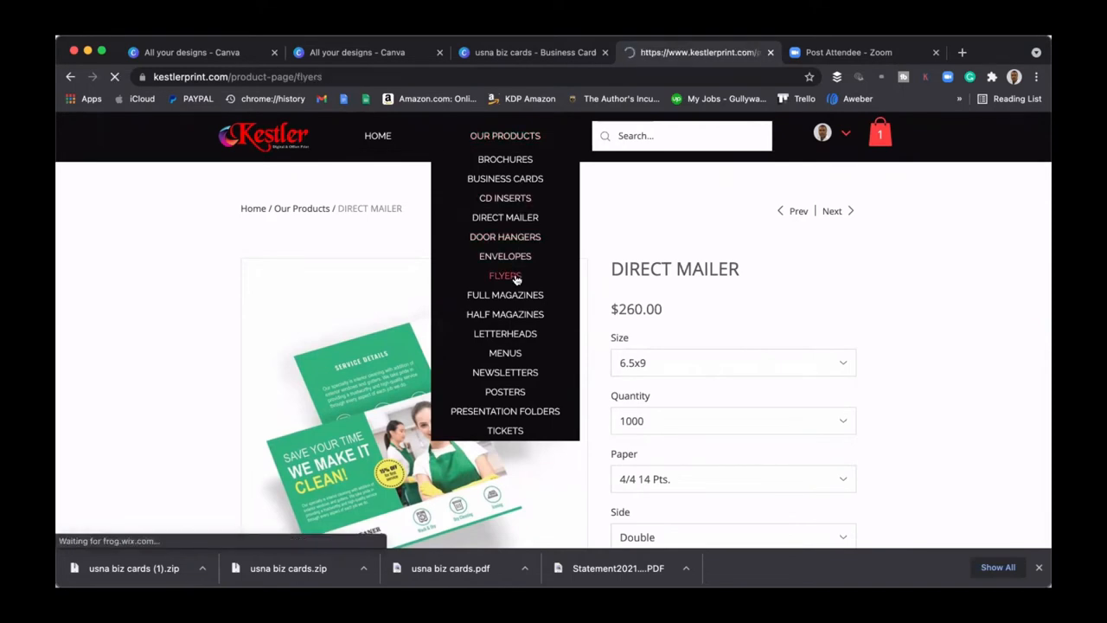
click(505, 275)
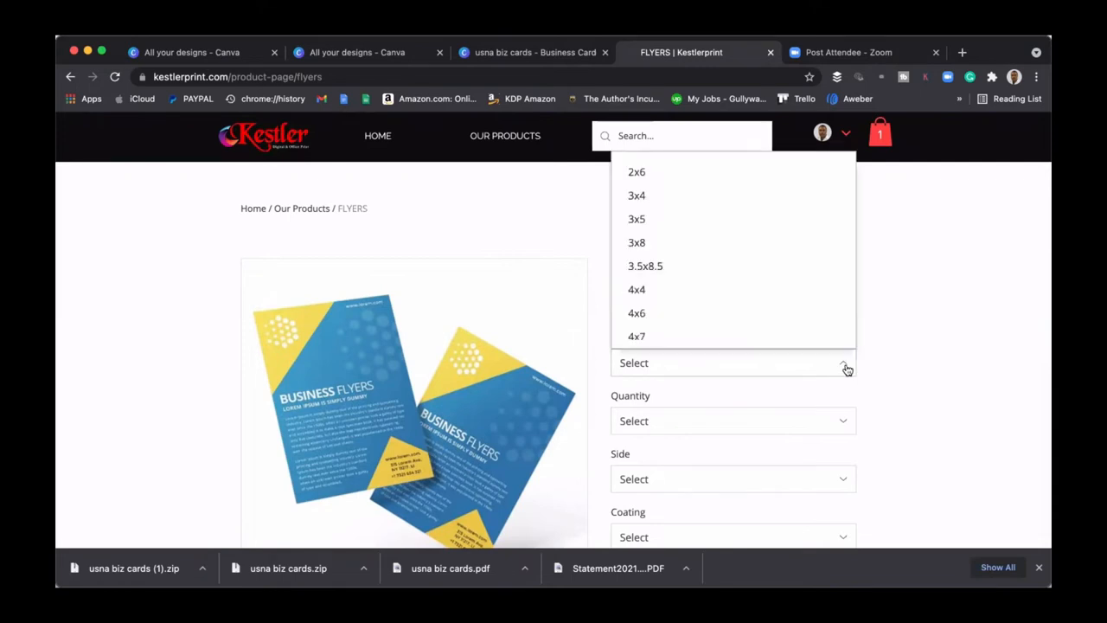
mouse_move(846, 366)
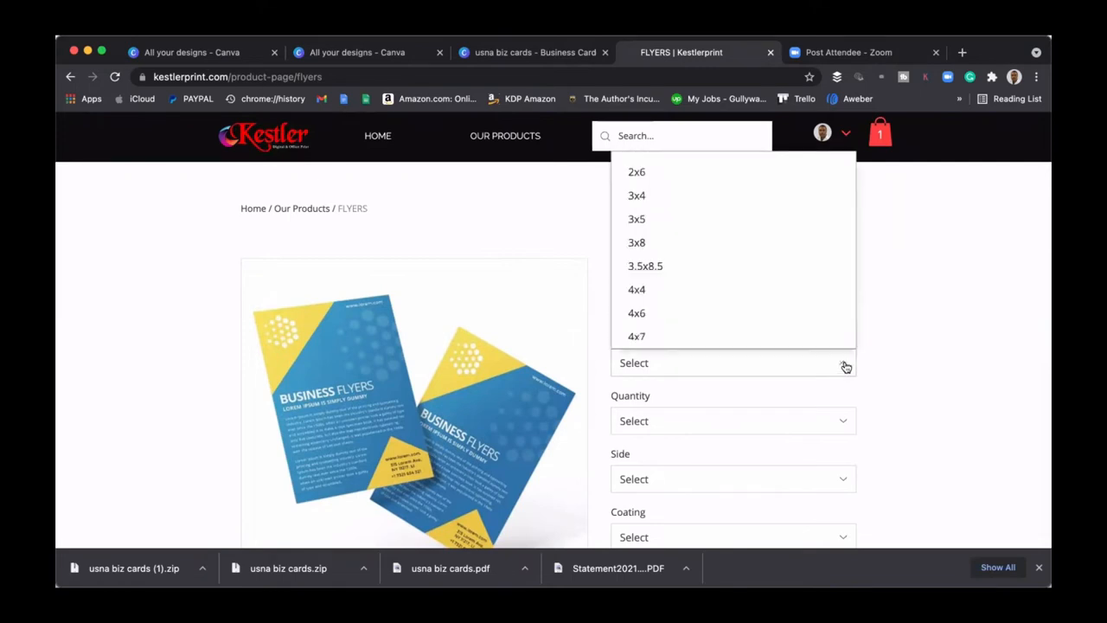
click(637, 313)
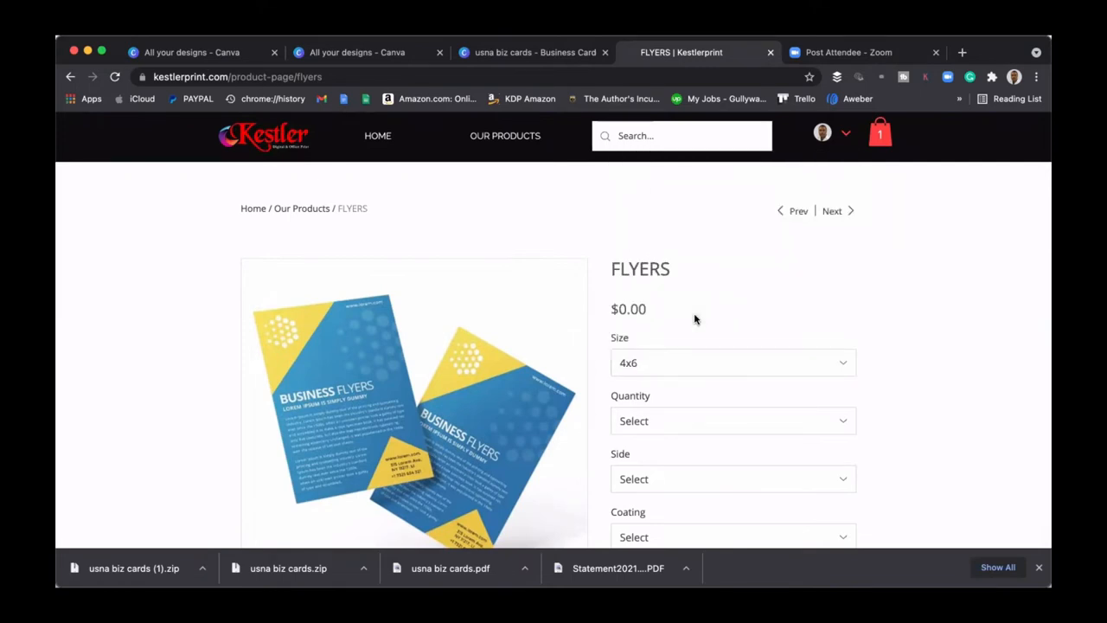
mouse_move(934, 323)
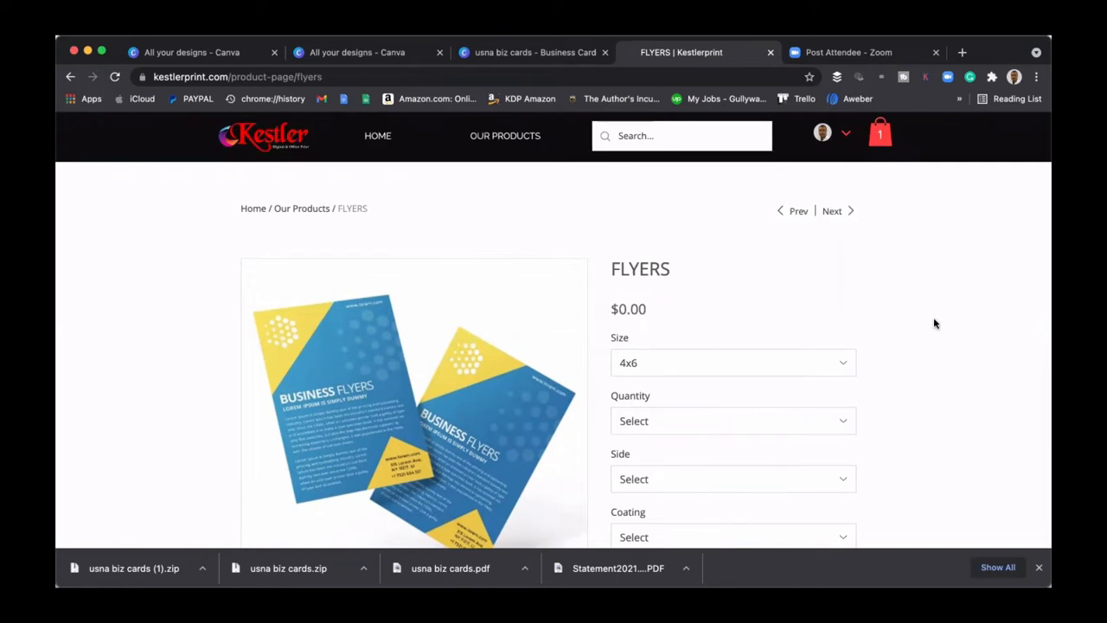
scroll(down, 3)
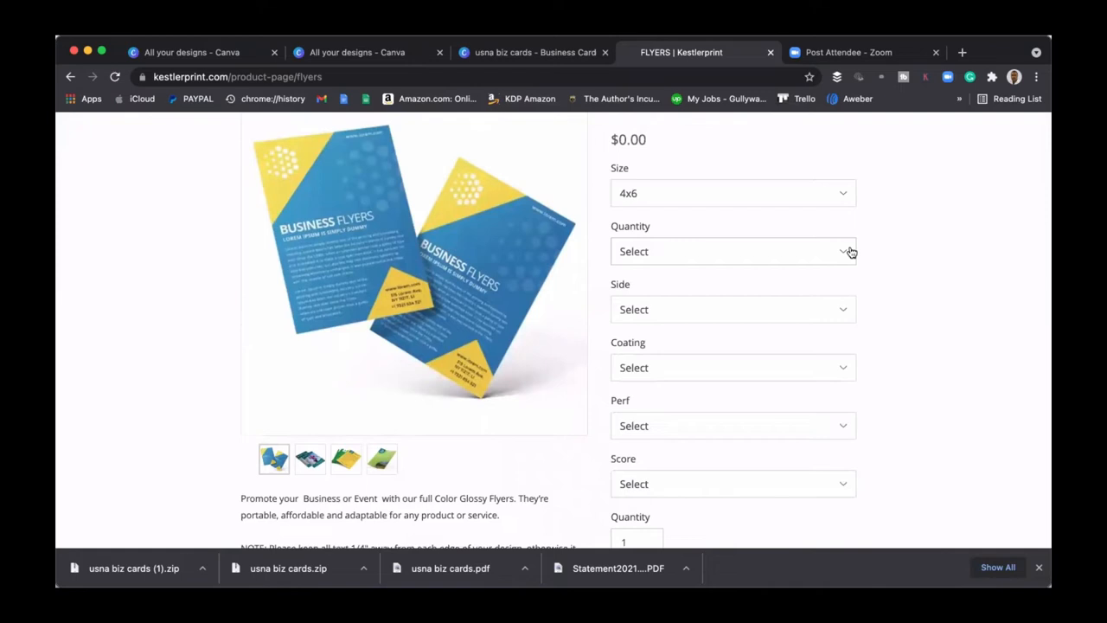
click(734, 251)
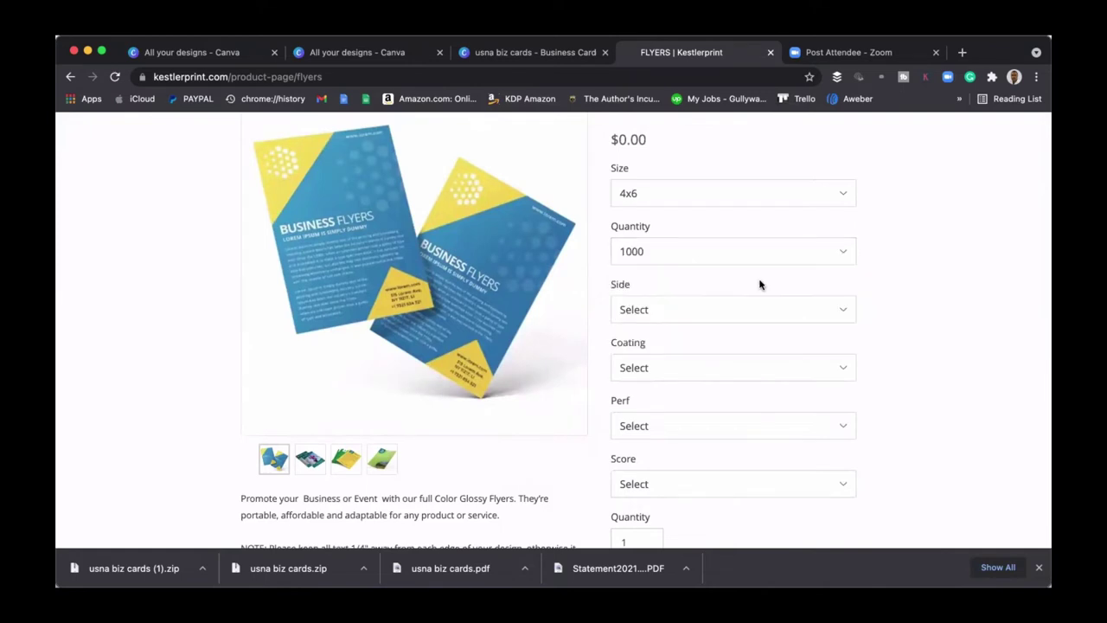
Make the flyers double-sided, no High Gloss UV, no perforation, no scoring, and add them to the cart
click(732, 308)
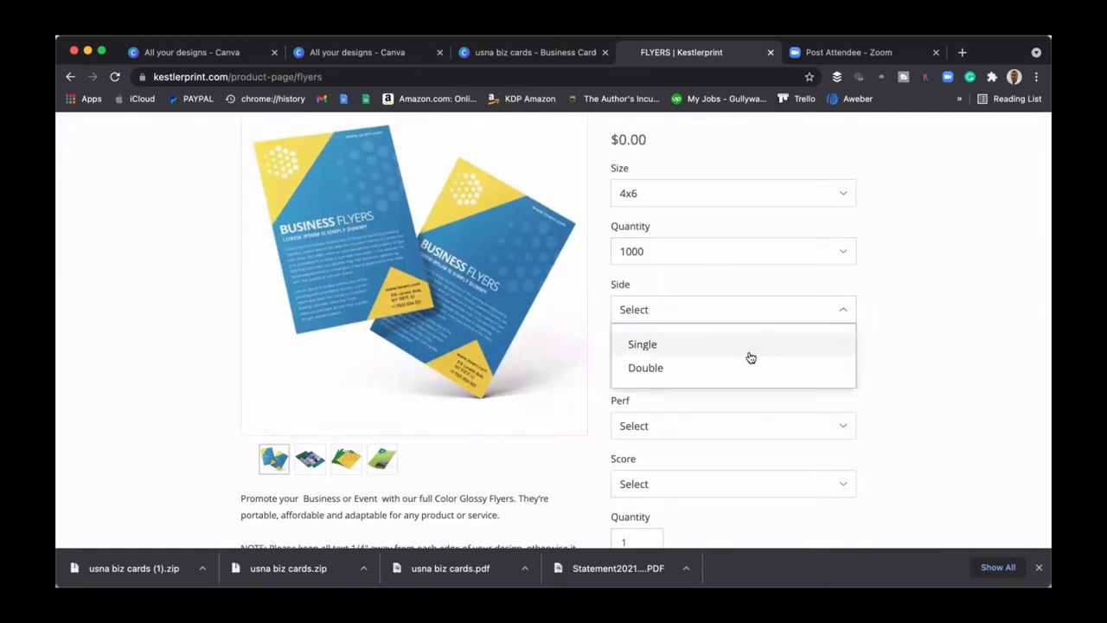
click(645, 367)
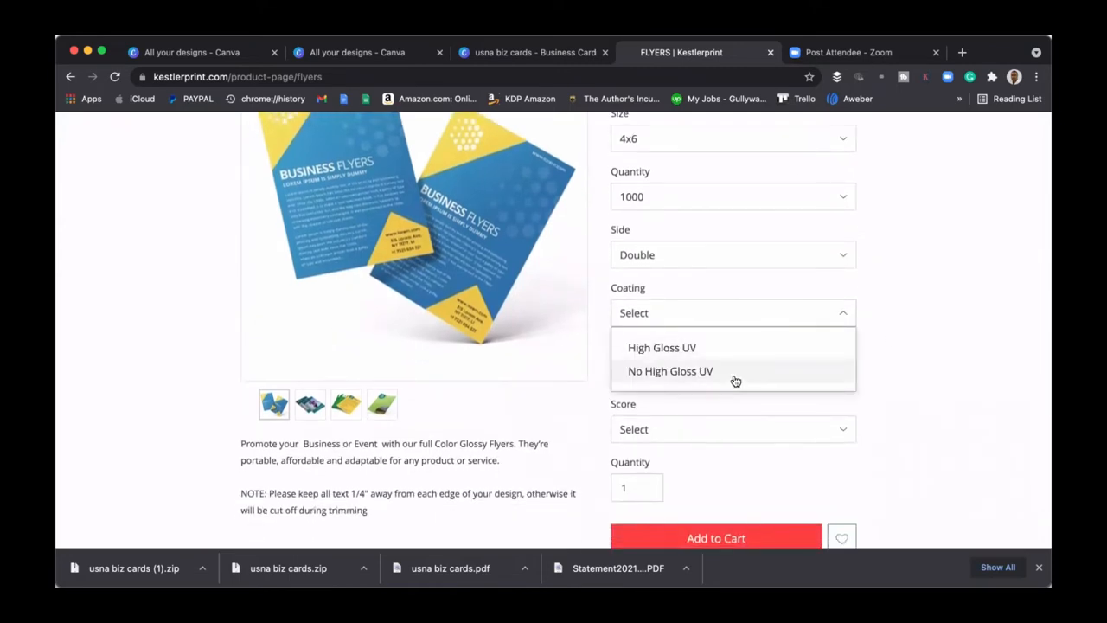
click(670, 370)
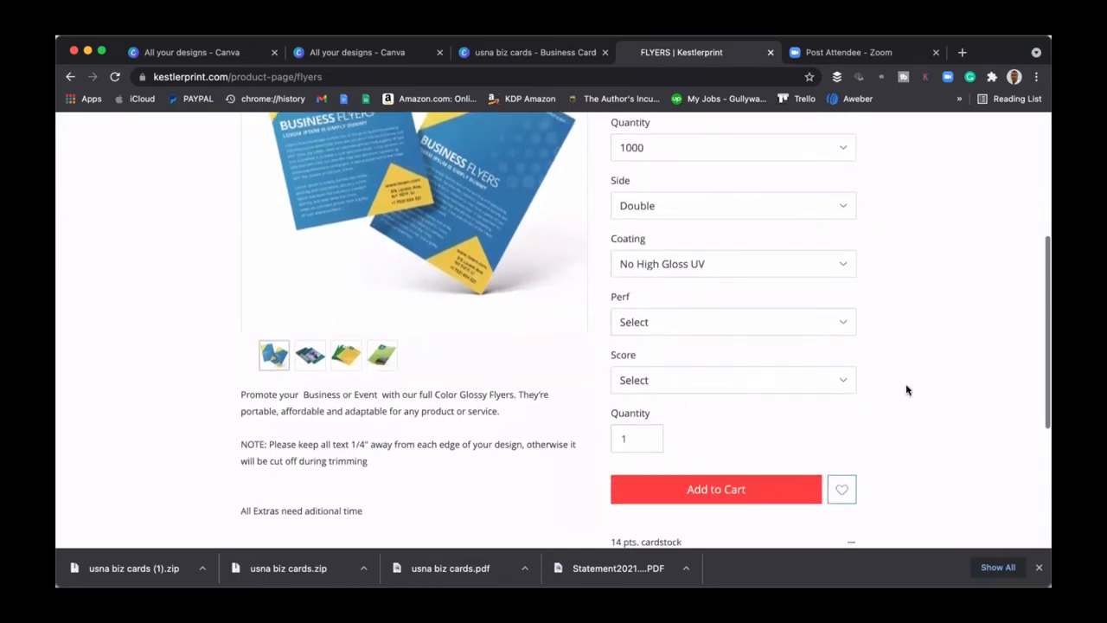
click(733, 322)
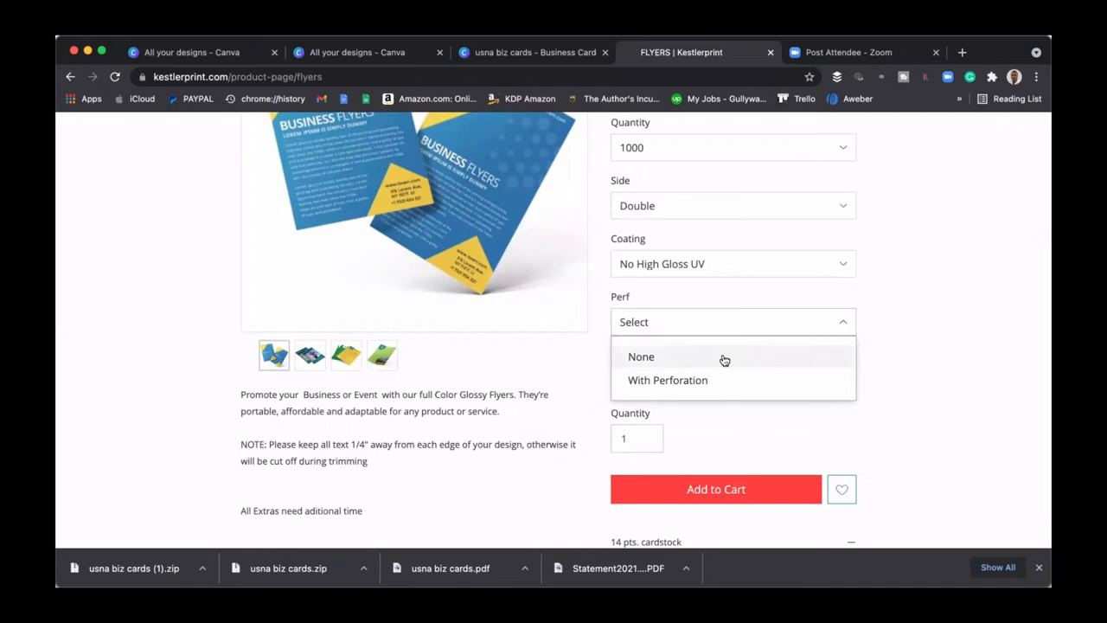
click(640, 357)
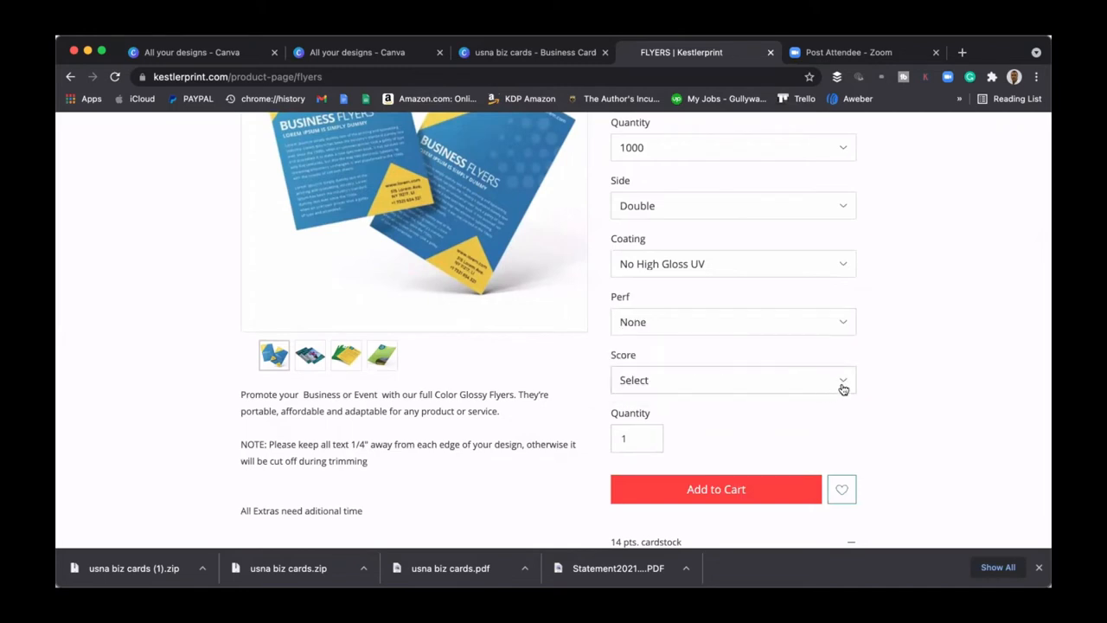
click(734, 381)
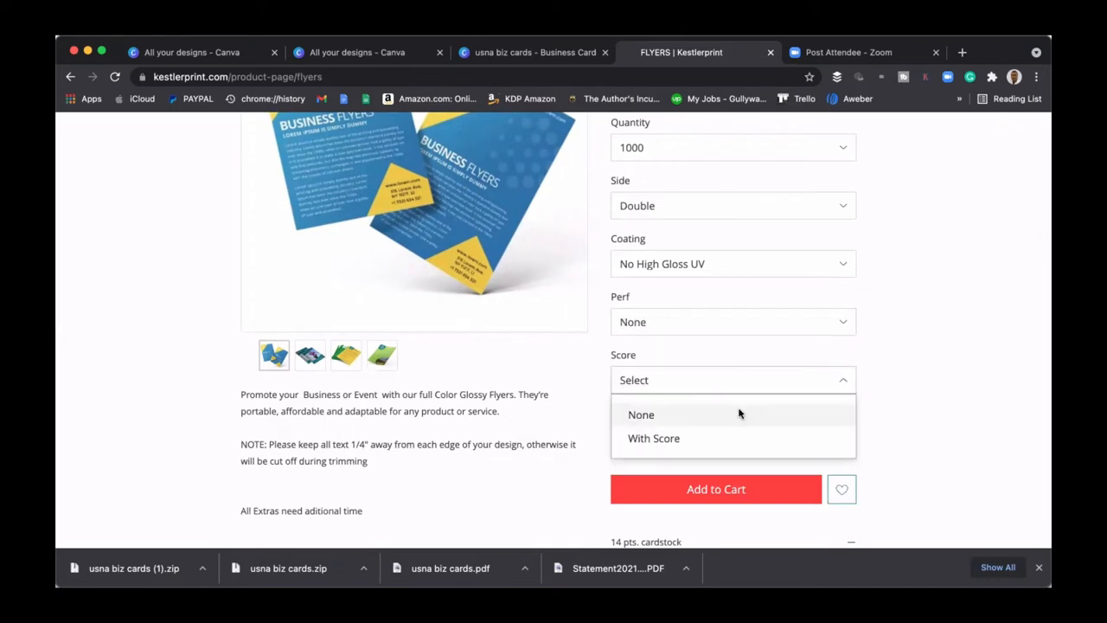
click(640, 415)
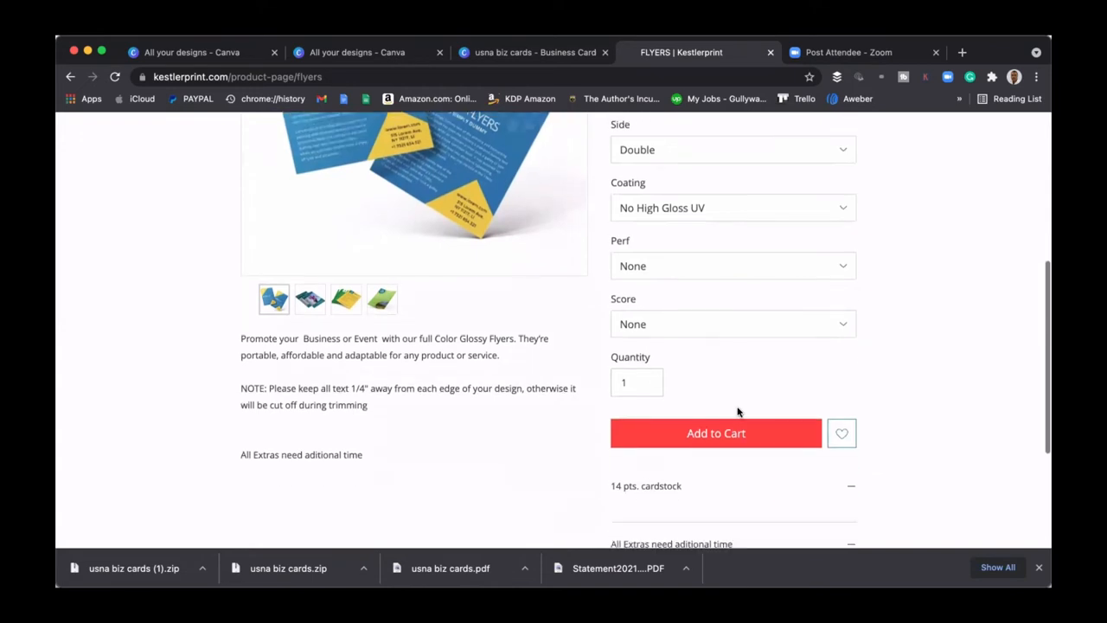
mouse_move(726, 436)
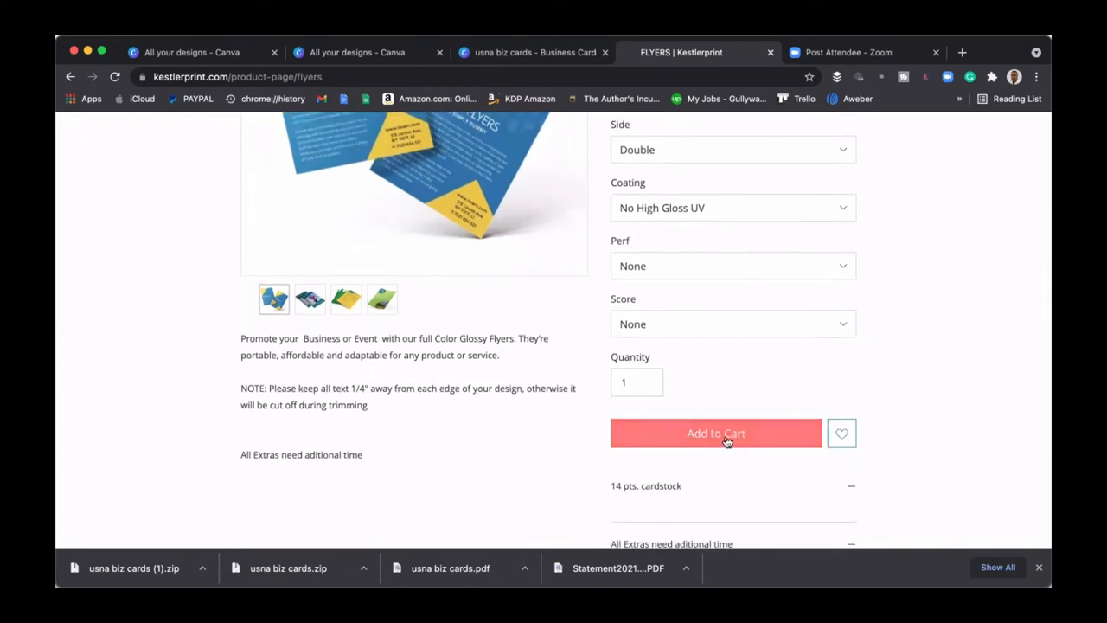
click(716, 432)
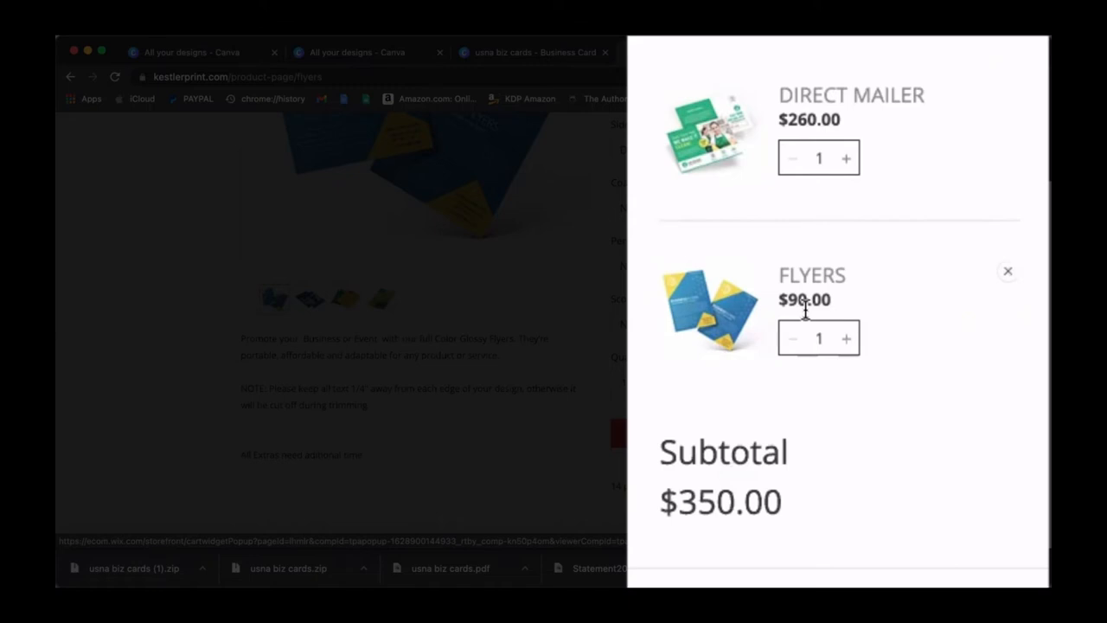
mouse_move(849, 308)
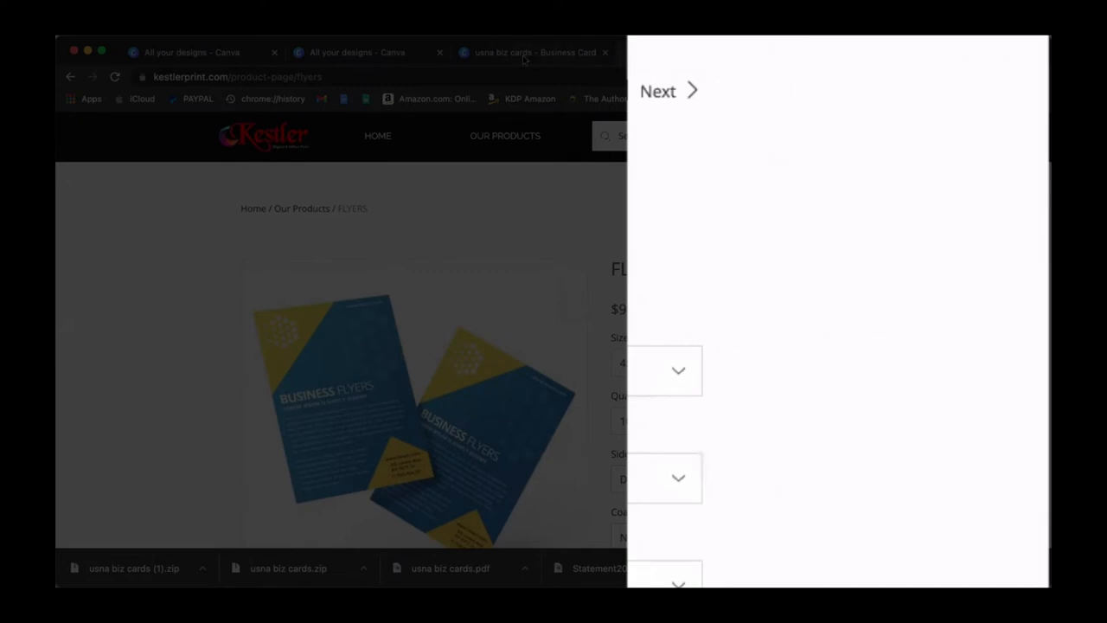
Switch to Canva's All your designs library, then bring up the usna biz cards design
click(355, 51)
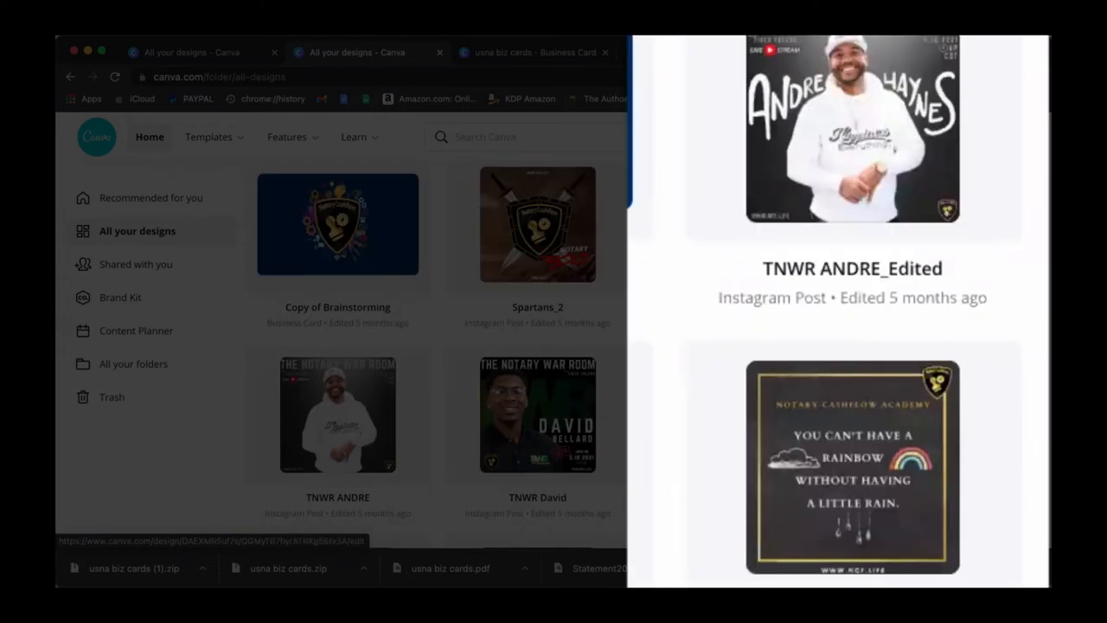
scroll(down, 3)
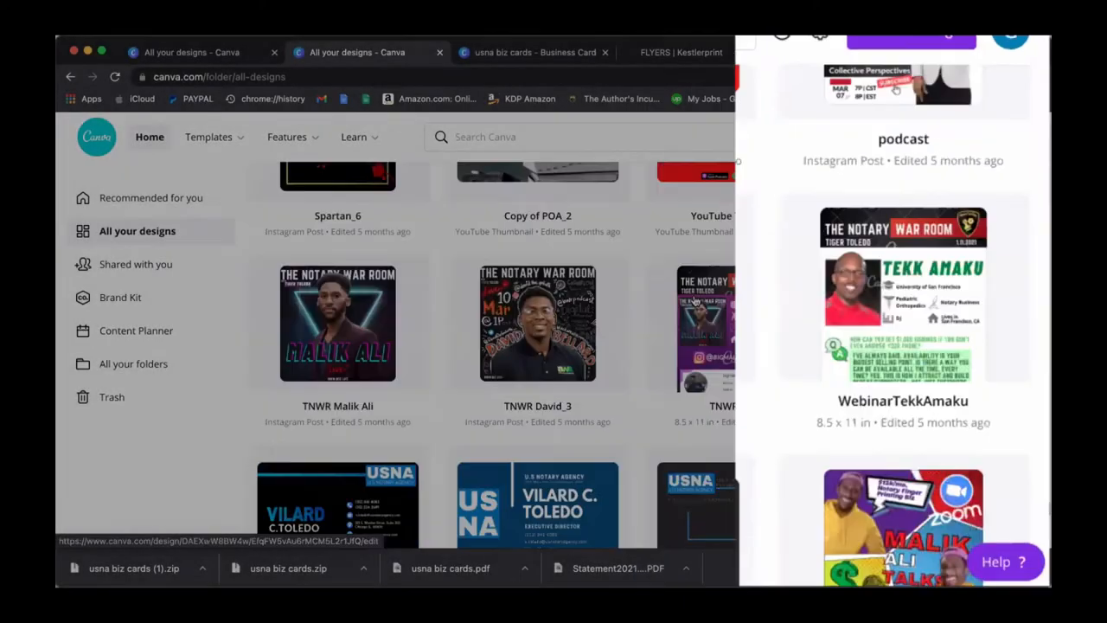
click(529, 52)
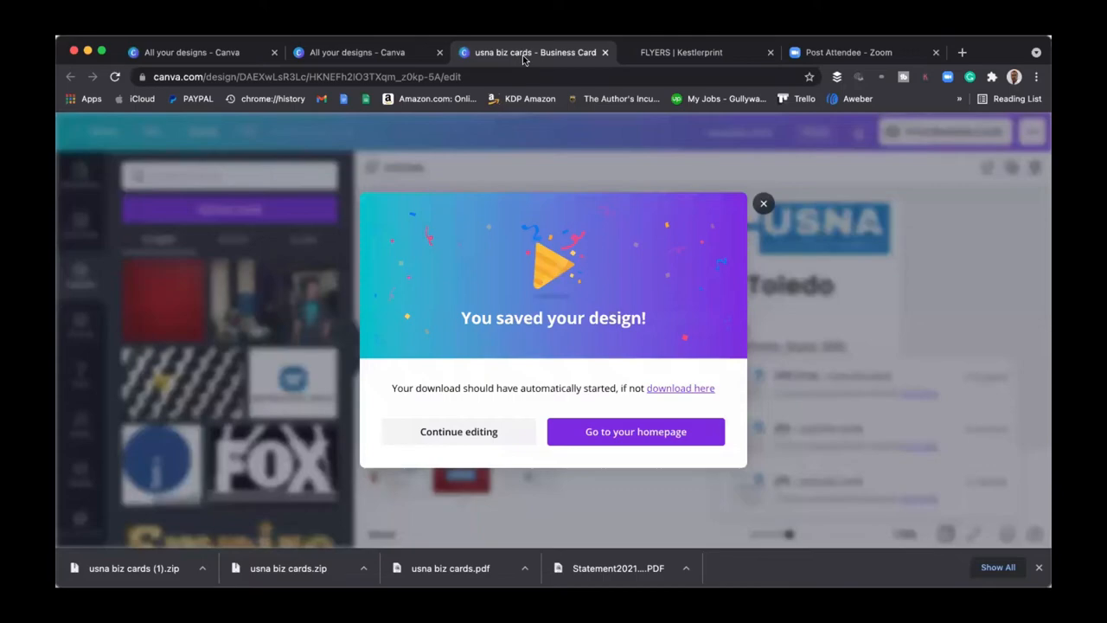
Return to All your designs and scroll far down past Day2 and Day1 until the IG Power of Attorney post appears
click(637, 433)
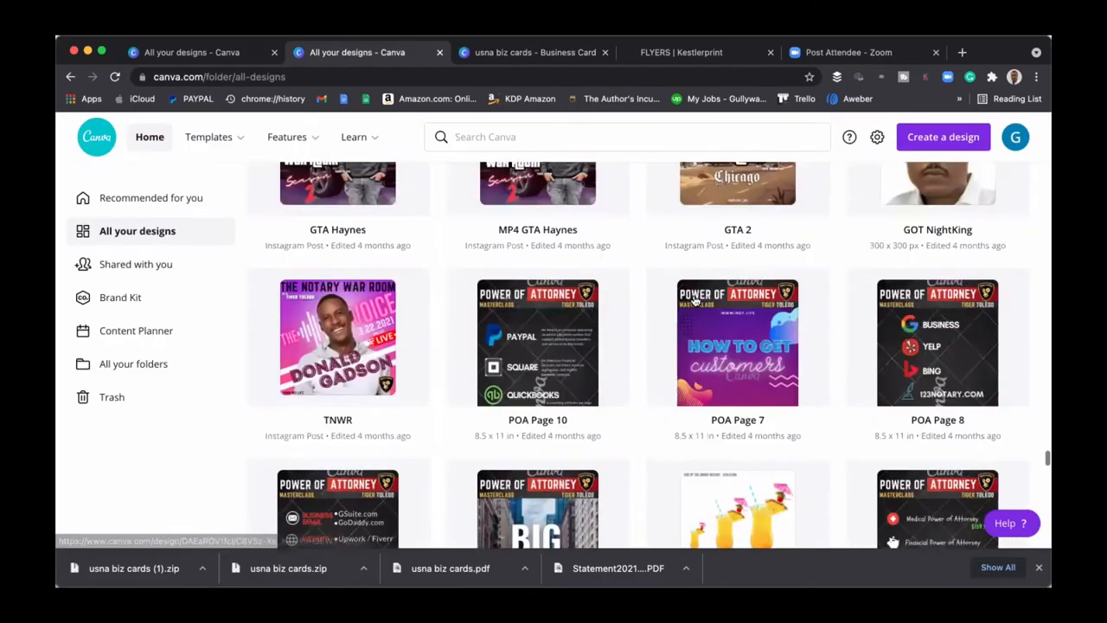
scroll(down, 3)
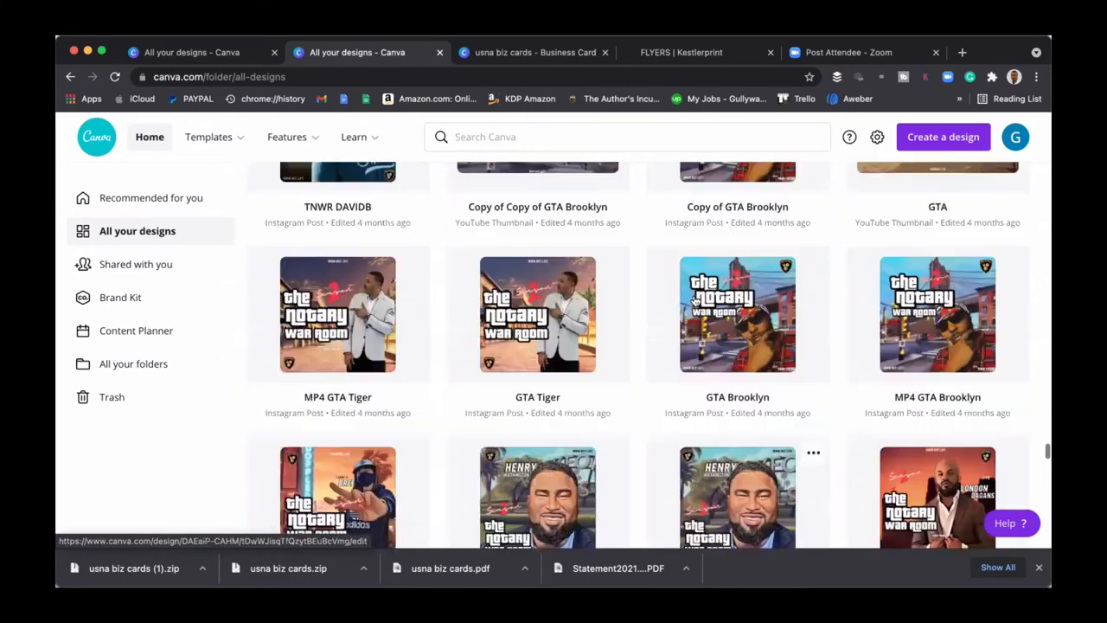
scroll(down, 3)
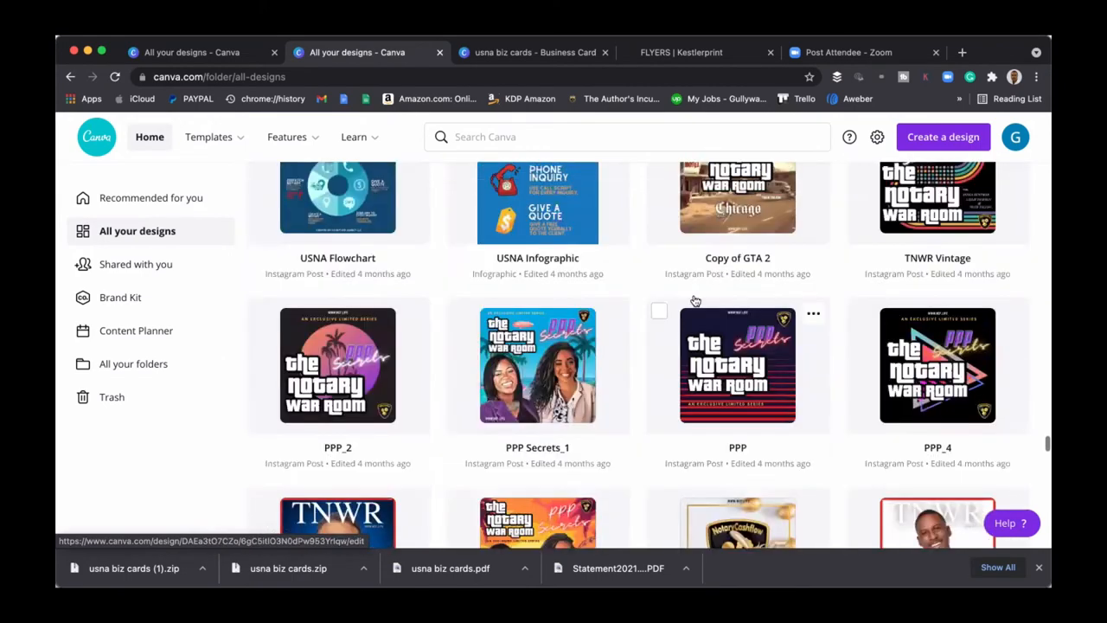
scroll(down, 3)
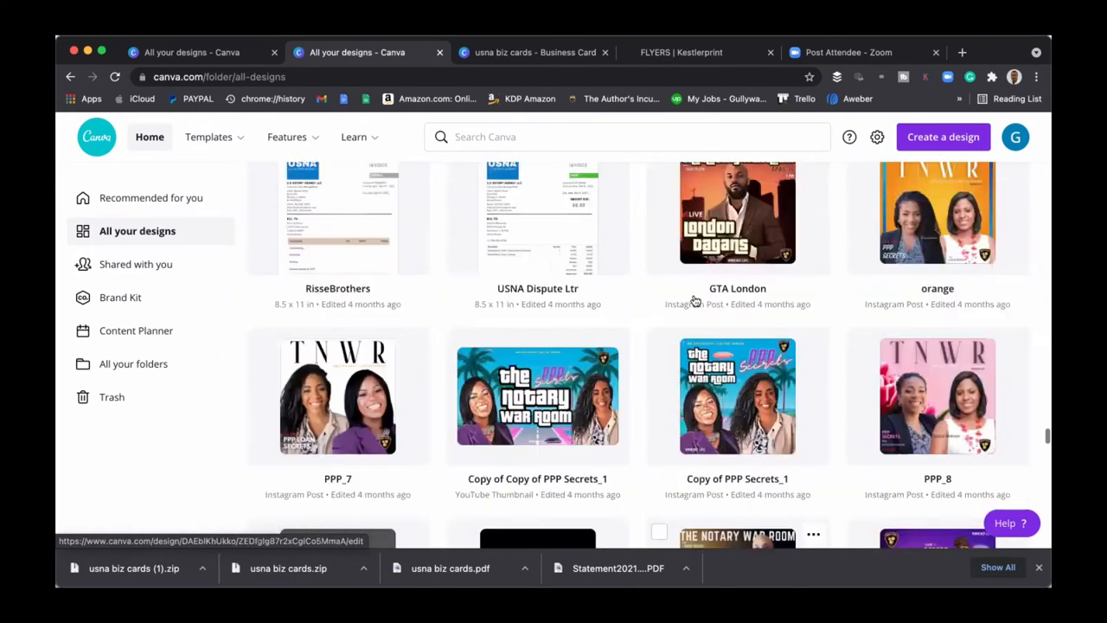
scroll(down, 3)
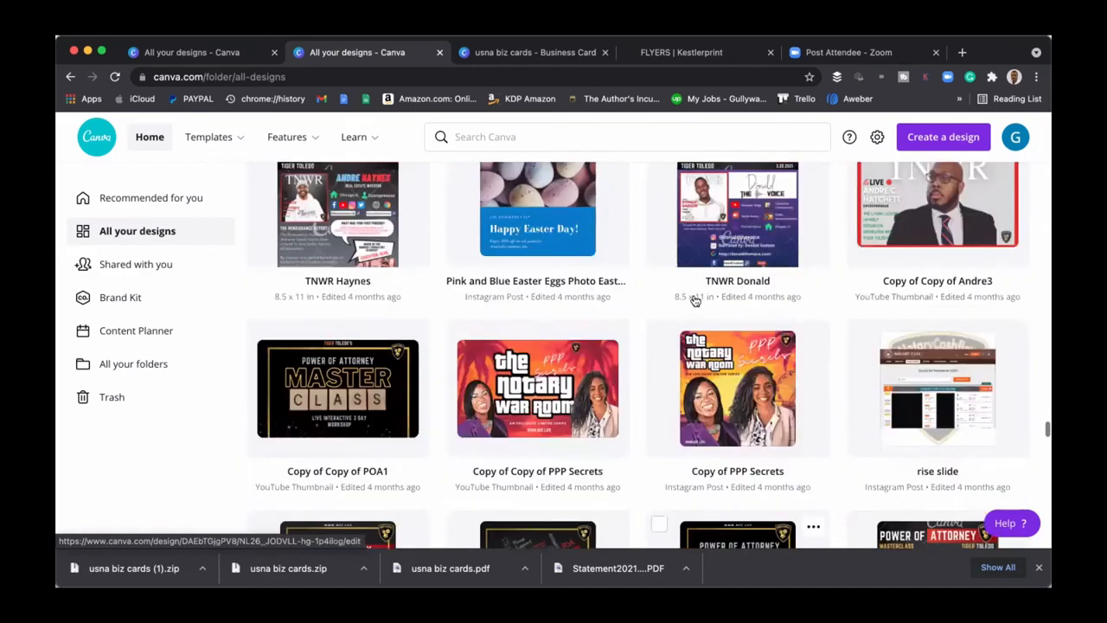
scroll(down, 3)
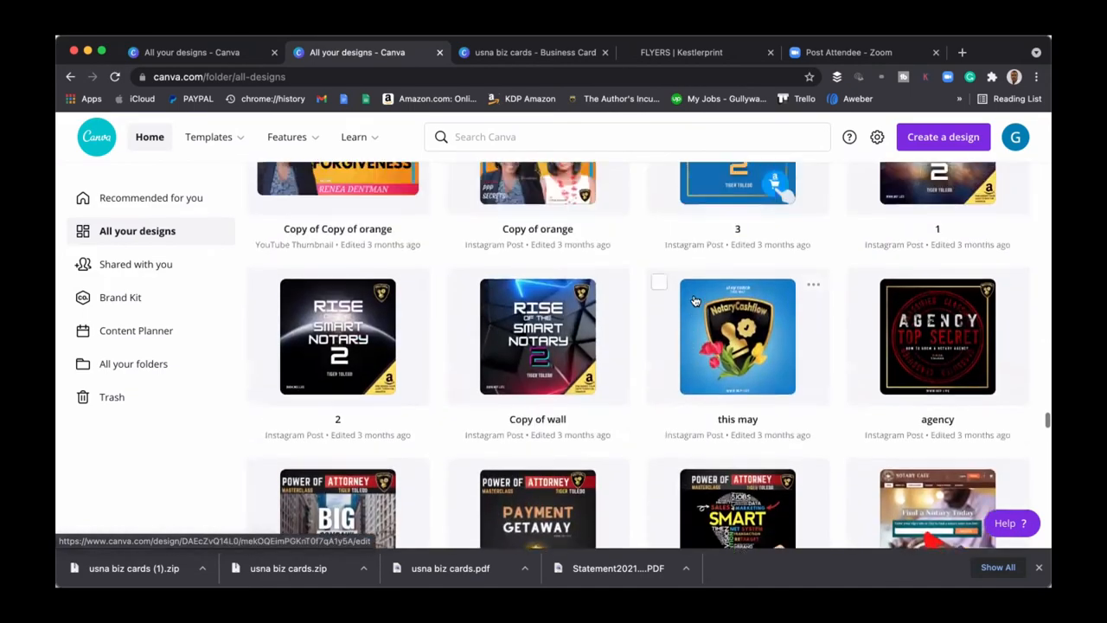
scroll(down, 3)
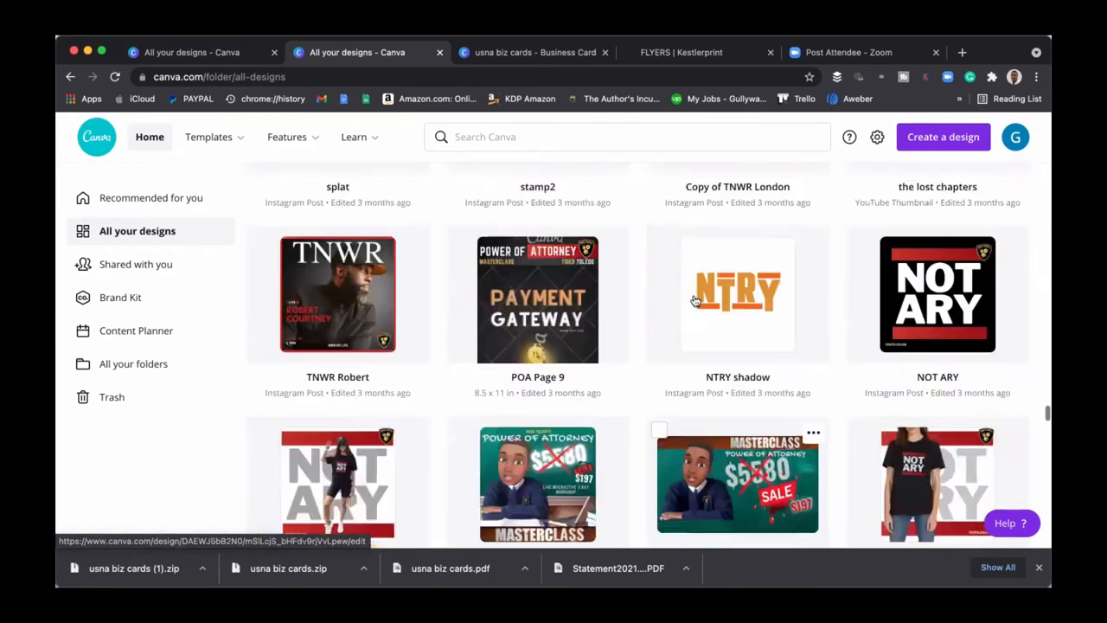
scroll(down, 3)
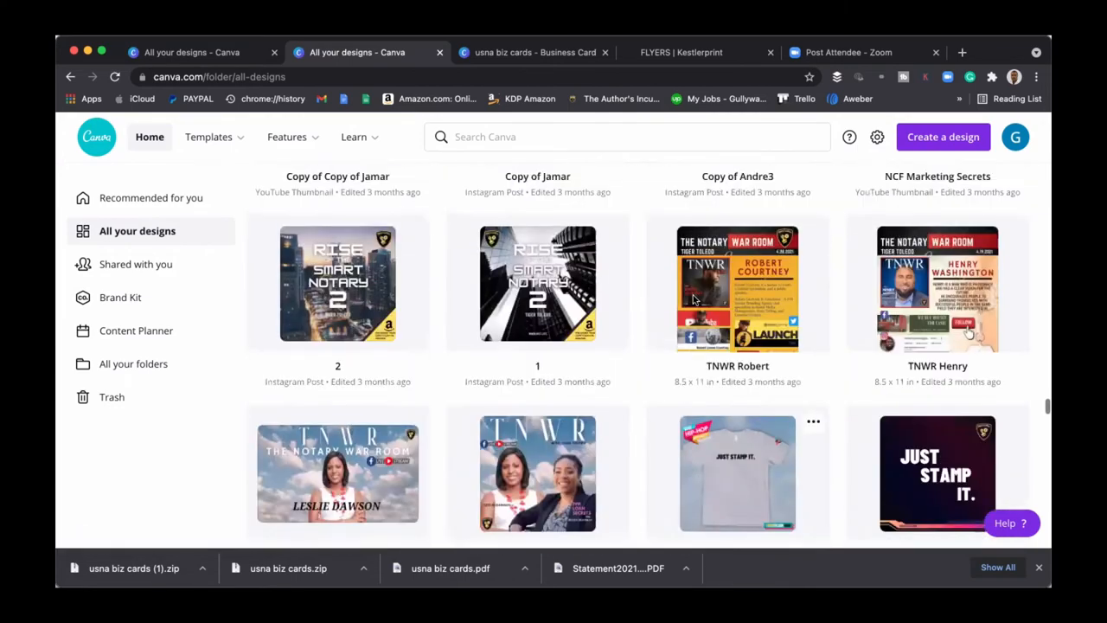
scroll(down, 3)
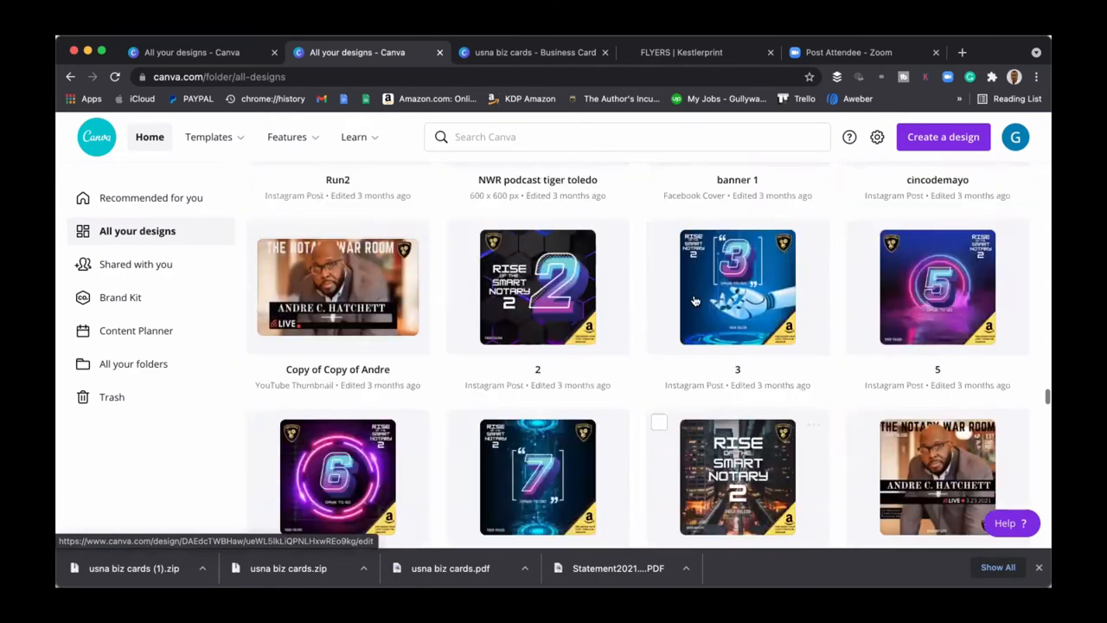
scroll(down, 3)
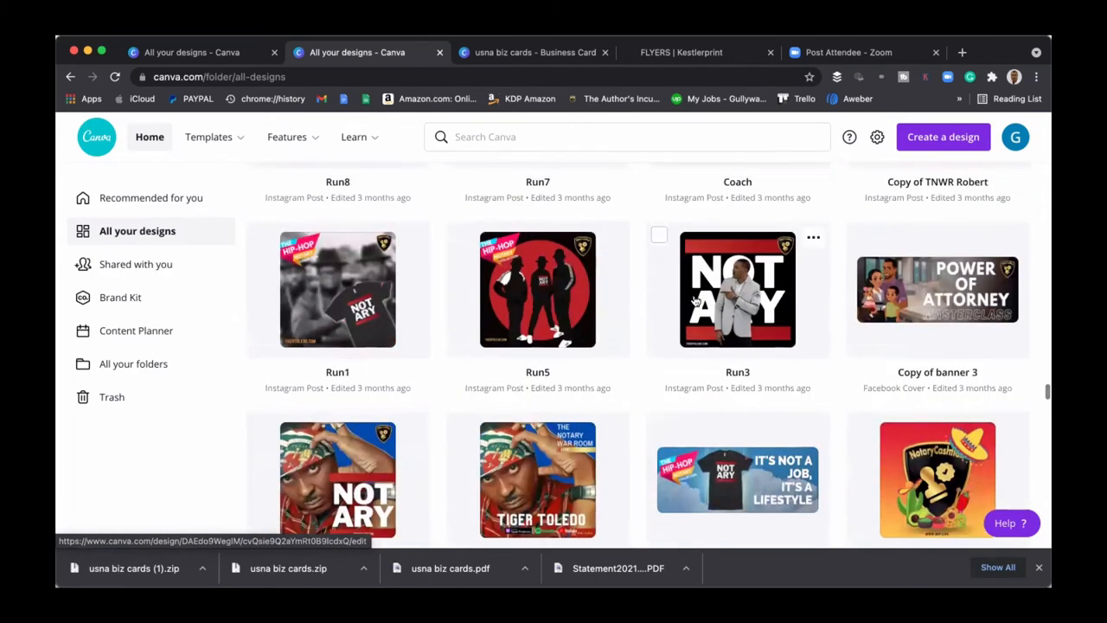
scroll(down, 3)
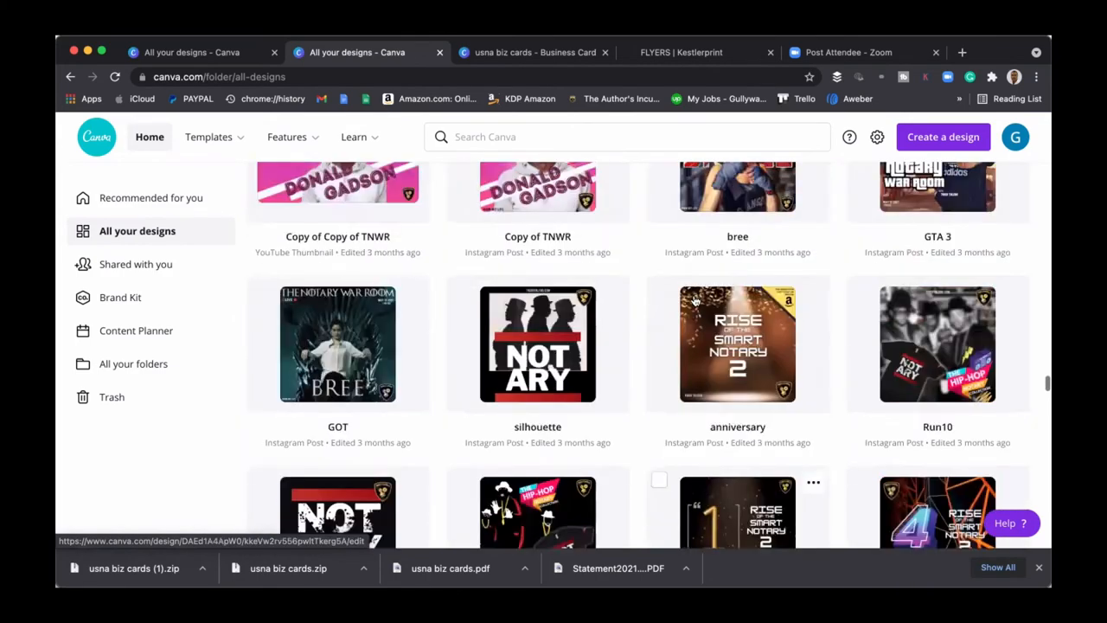
scroll(down, 3)
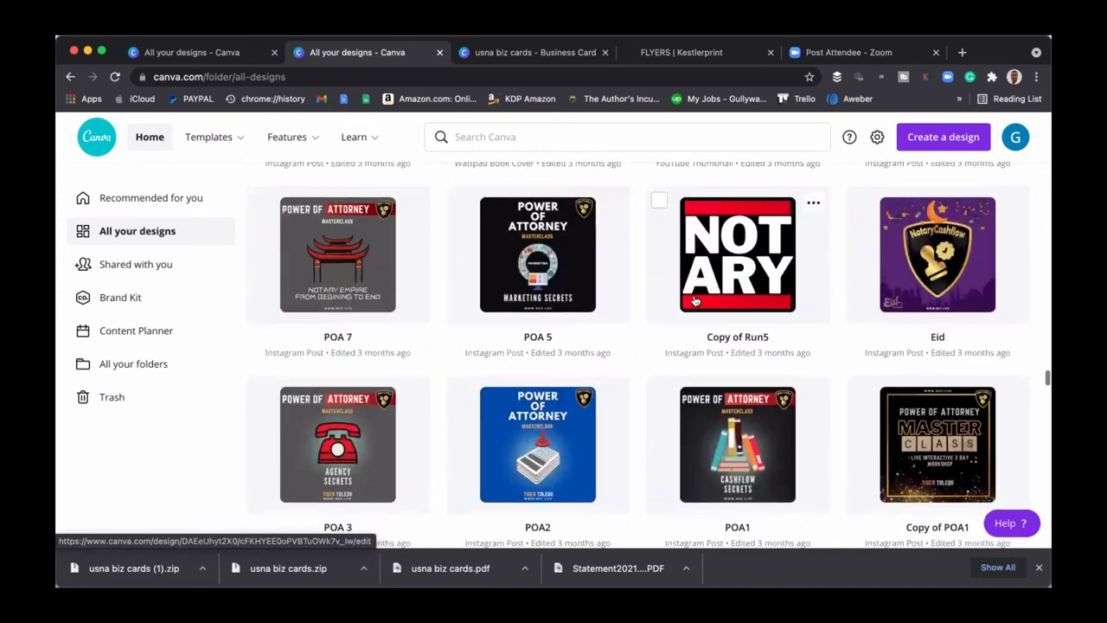
scroll(down, 3)
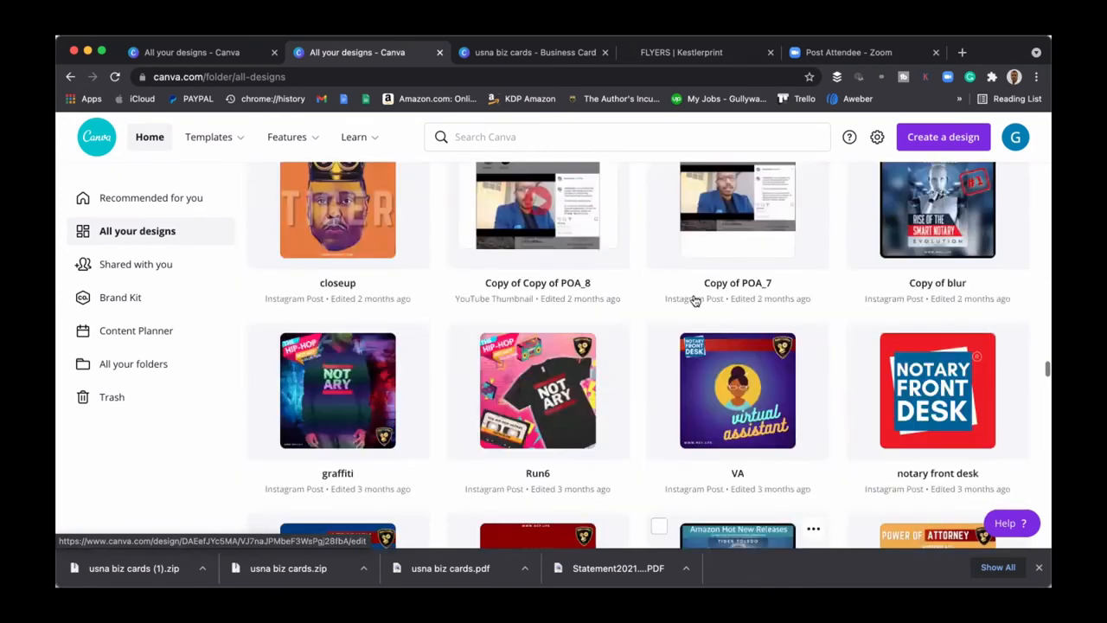
scroll(down, 3)
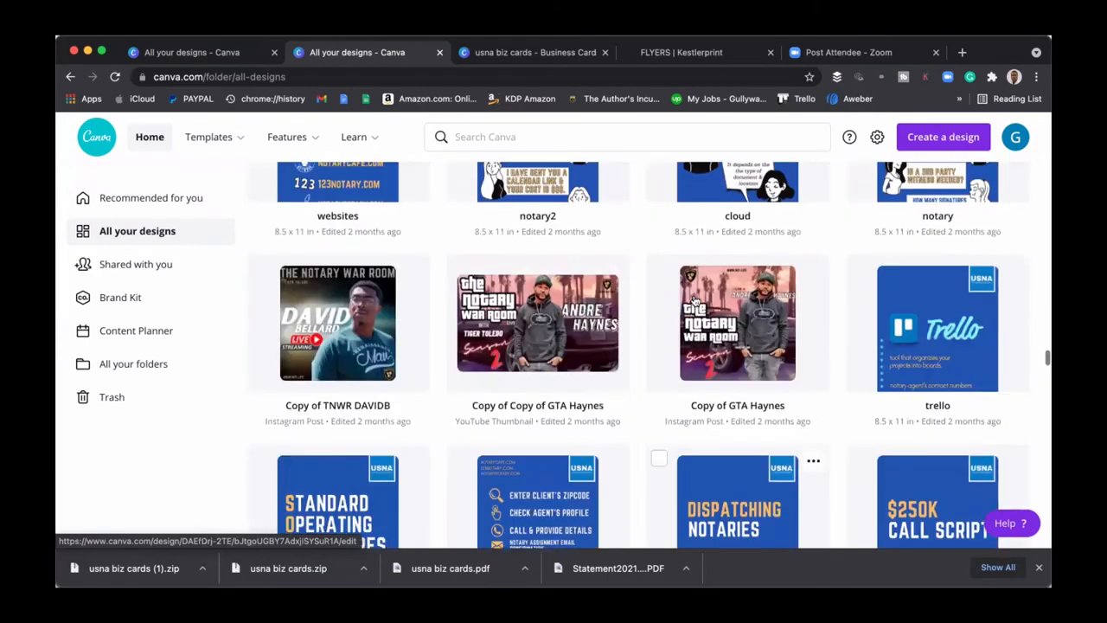
scroll(up, 3)
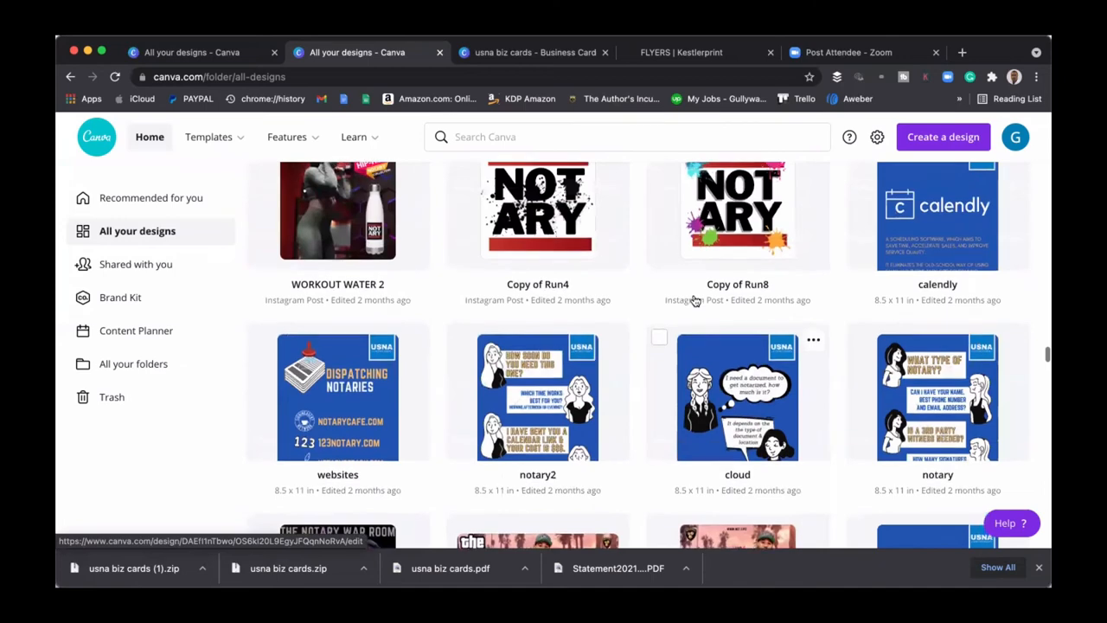
scroll(down, 3)
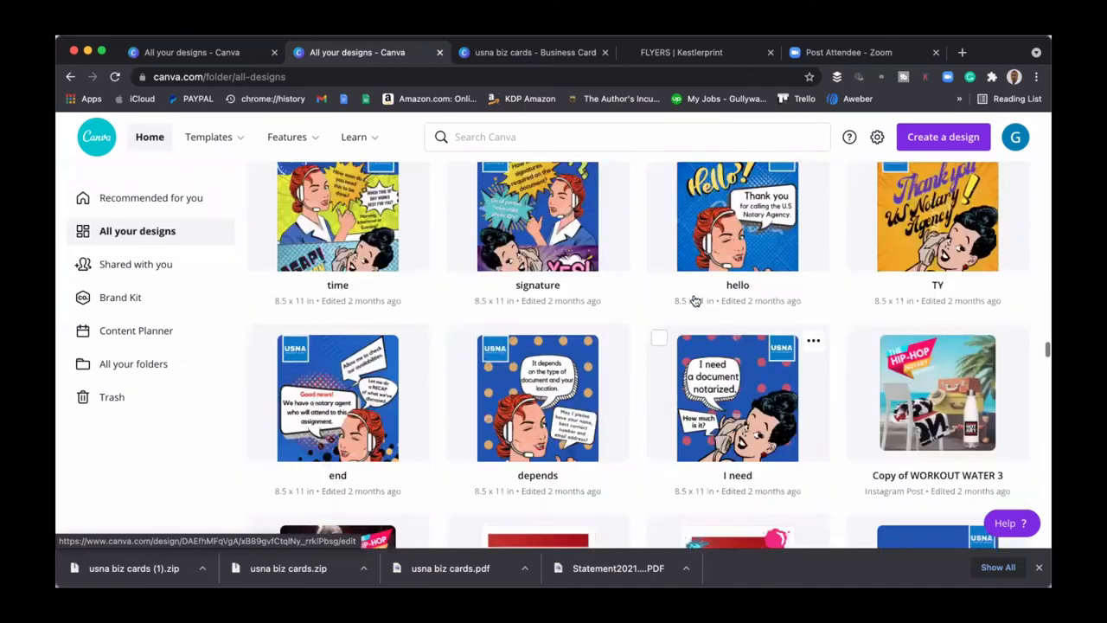
scroll(down, 3)
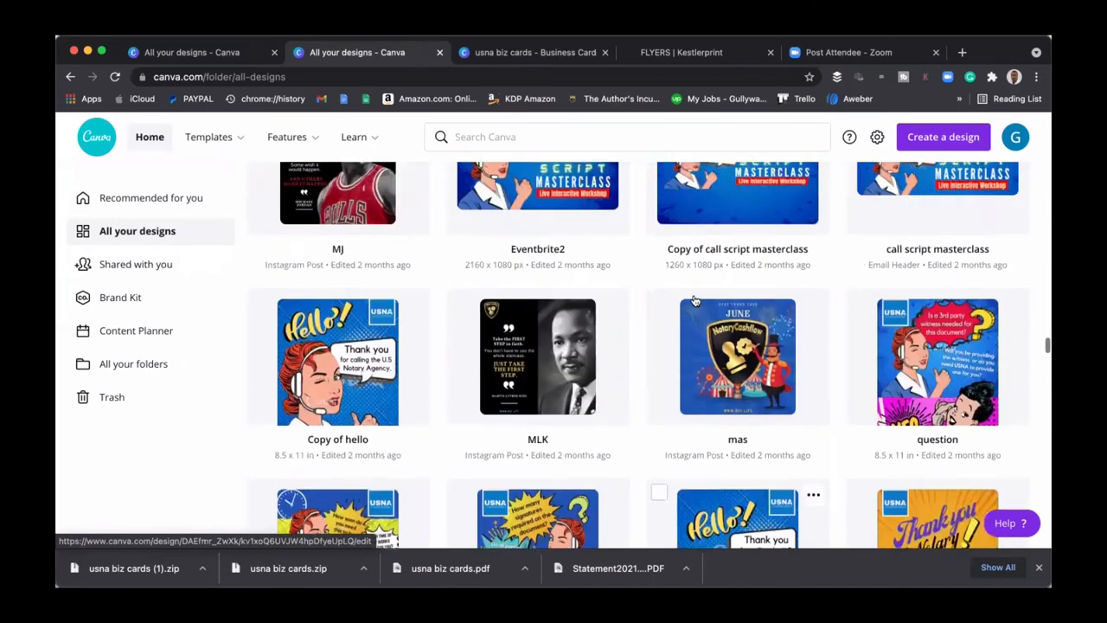
scroll(down, 3)
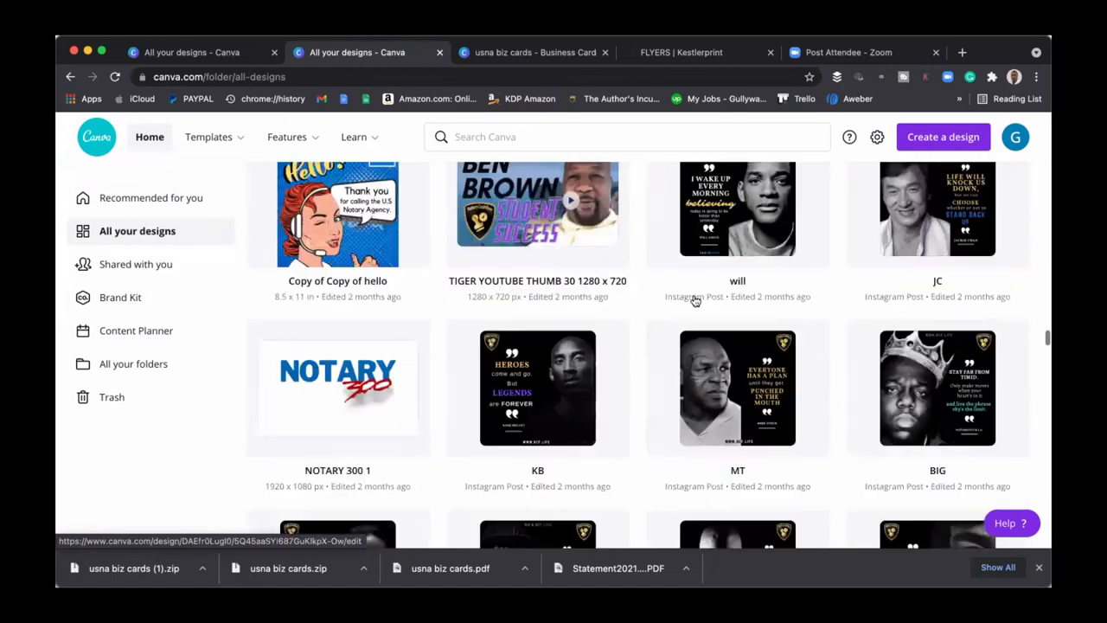
scroll(down, 3)
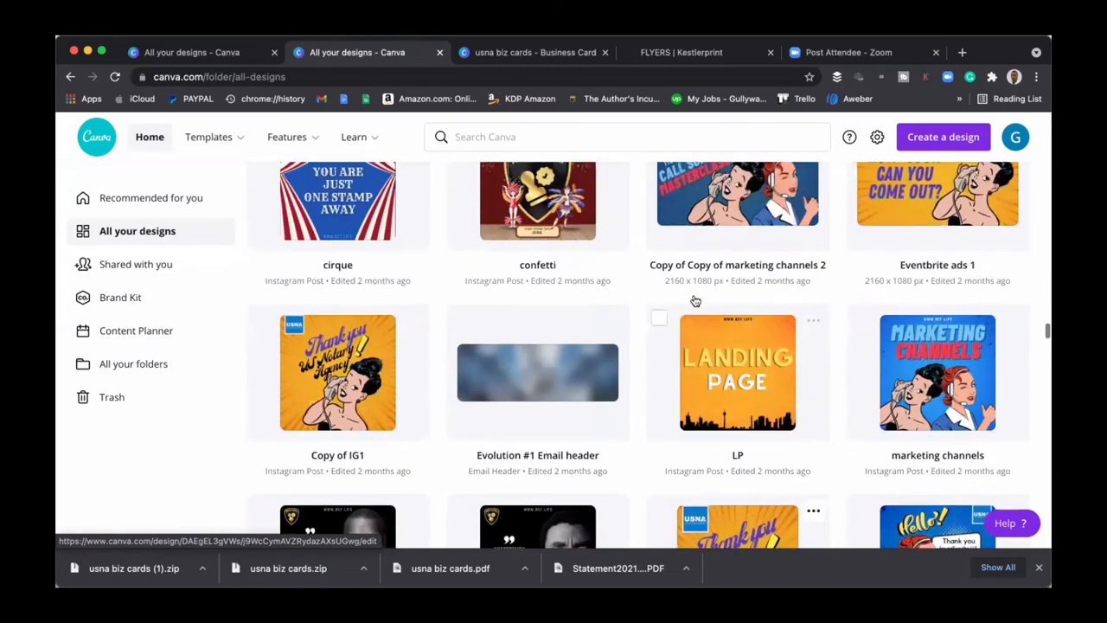
scroll(down, 3)
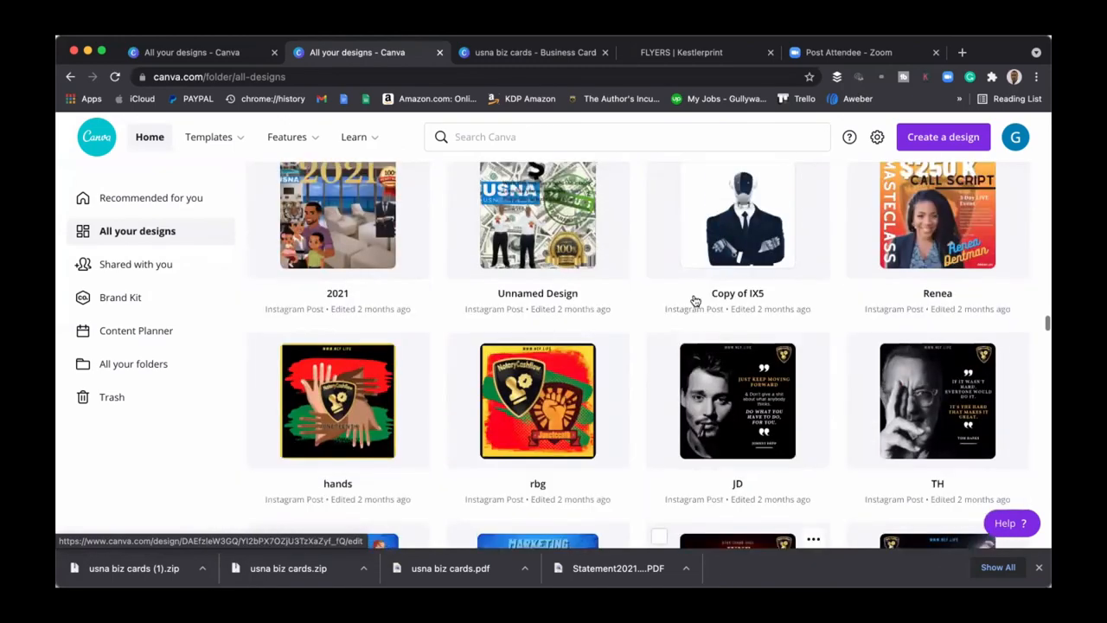
scroll(down, 3)
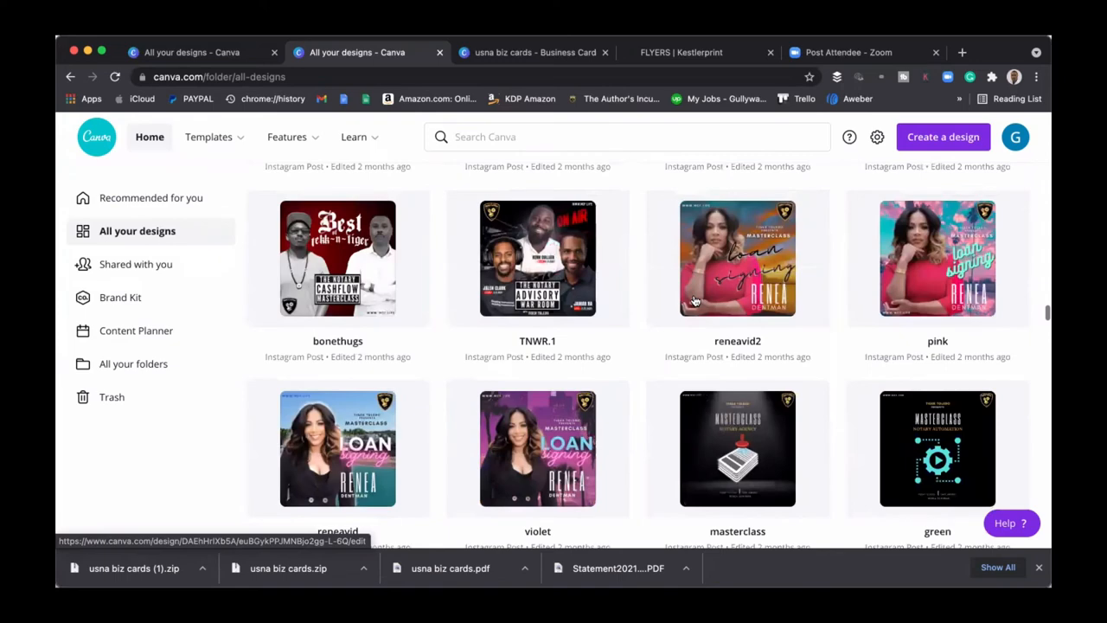
scroll(down, 3)
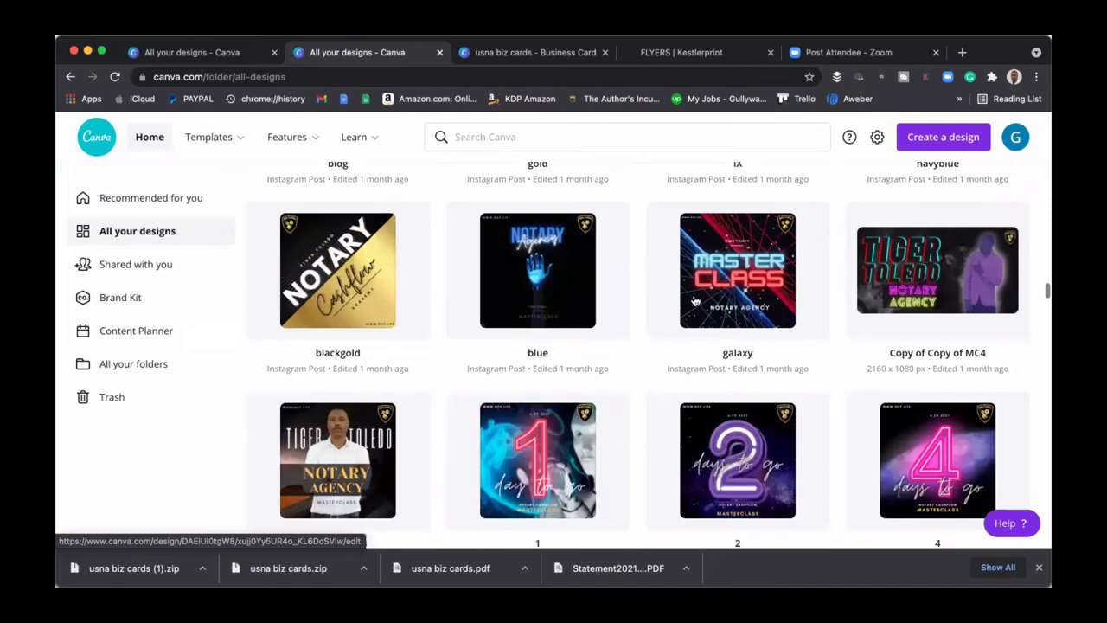
scroll(down, 3)
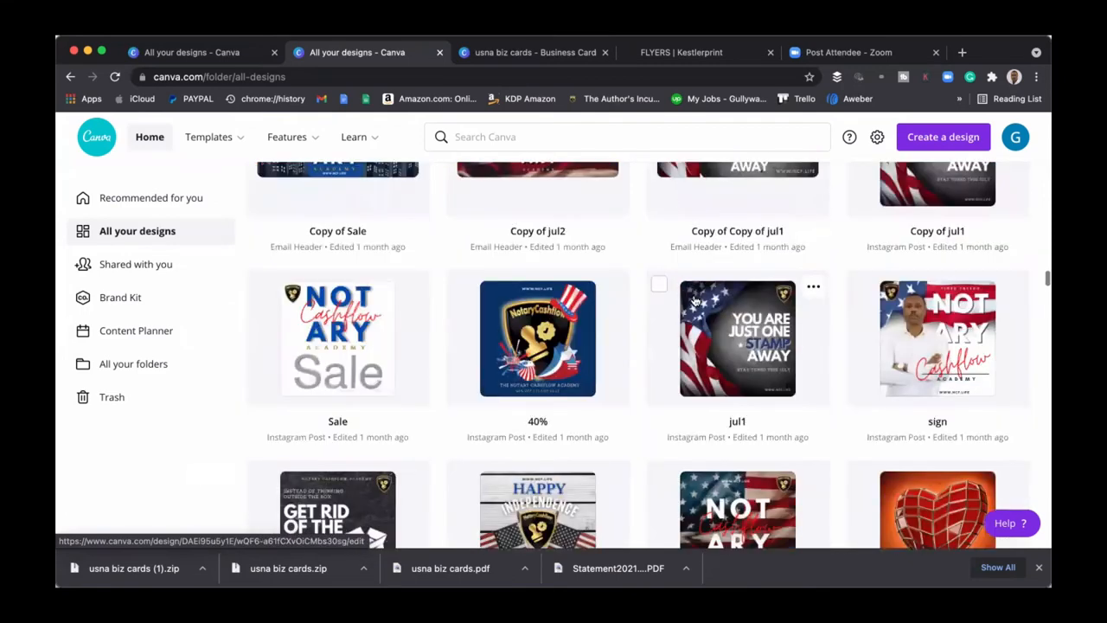
scroll(down, 3)
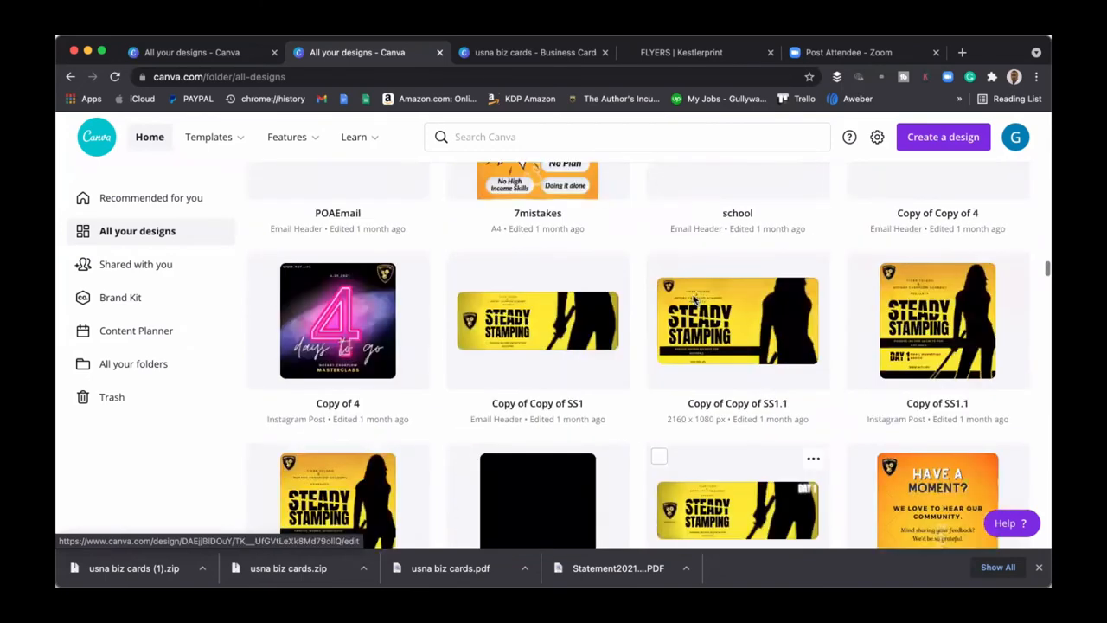
scroll(down, 3)
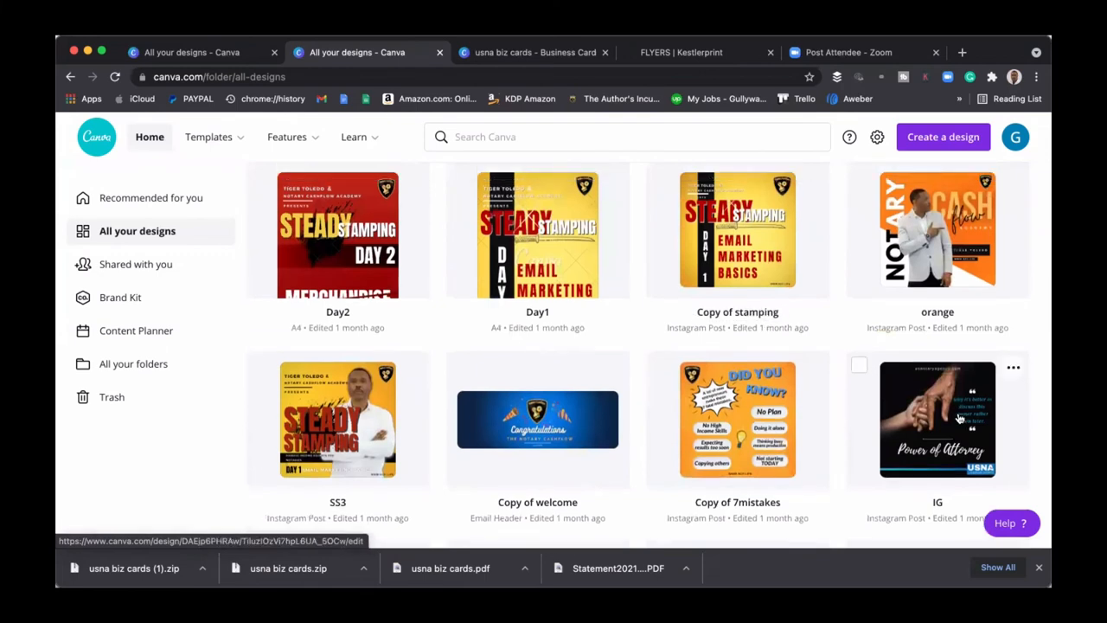
Open the IG Power of Attorney Instagram post in the Canva editor
click(938, 420)
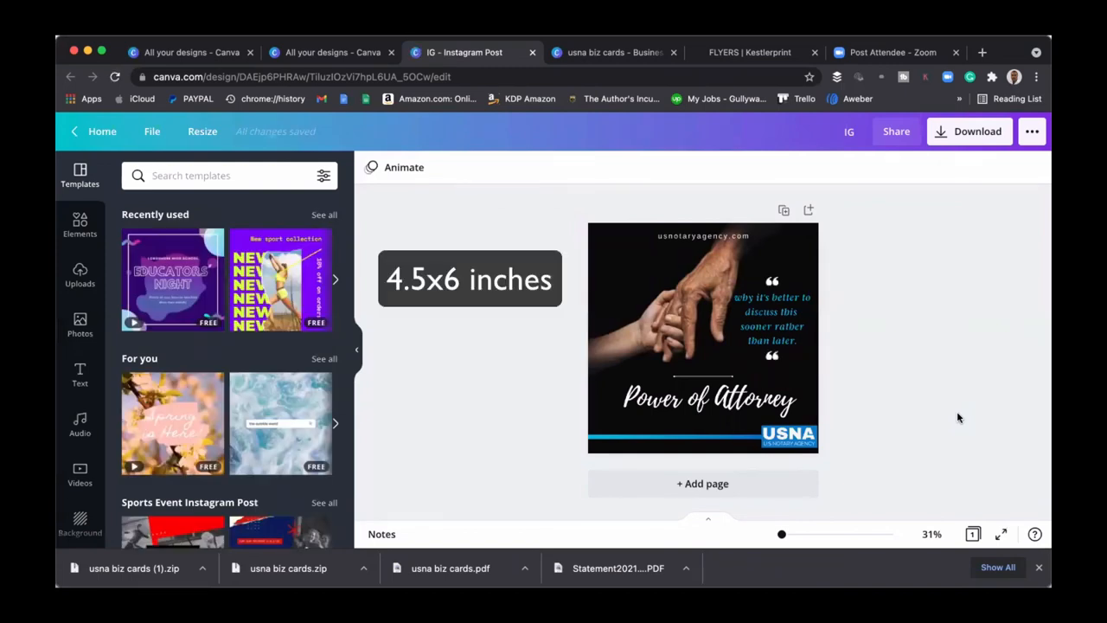
click(706, 398)
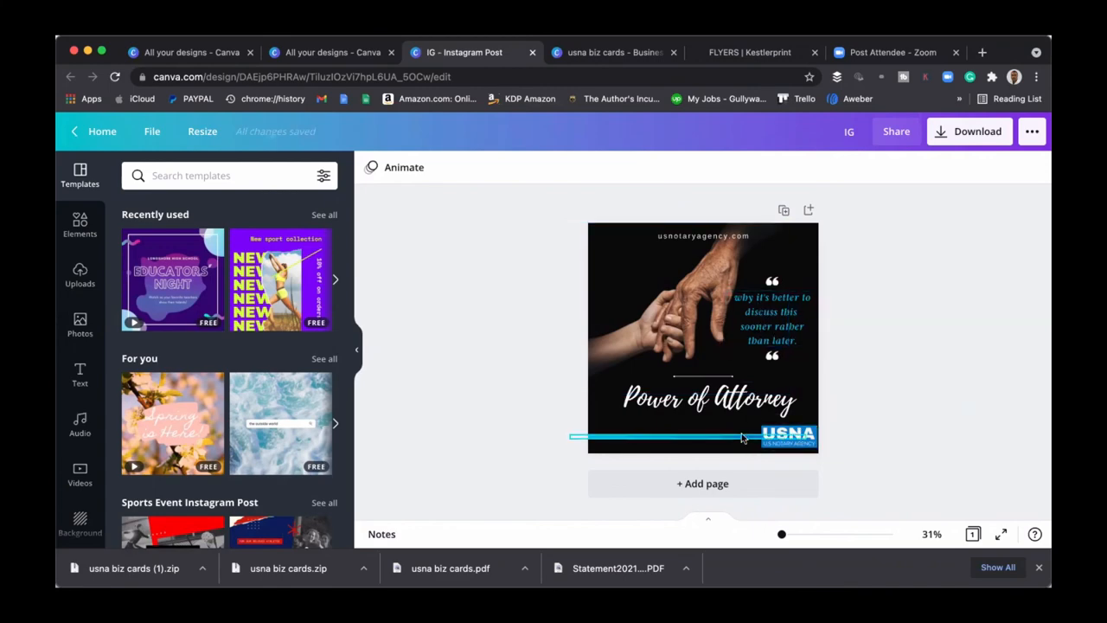
drag(782, 533, 799, 533)
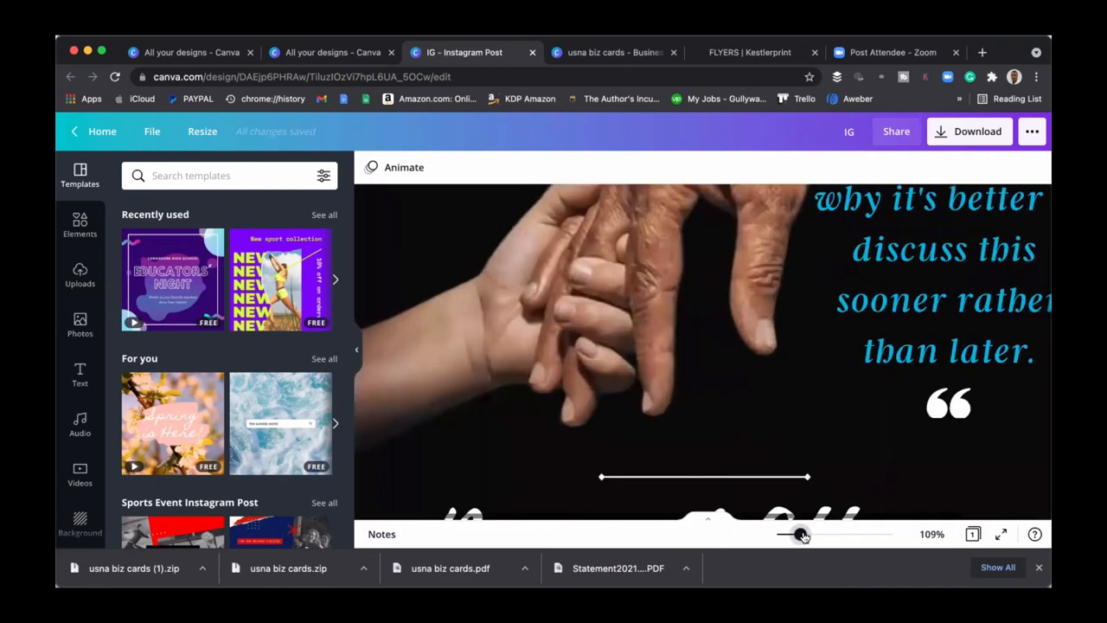
drag(800, 533, 785, 532)
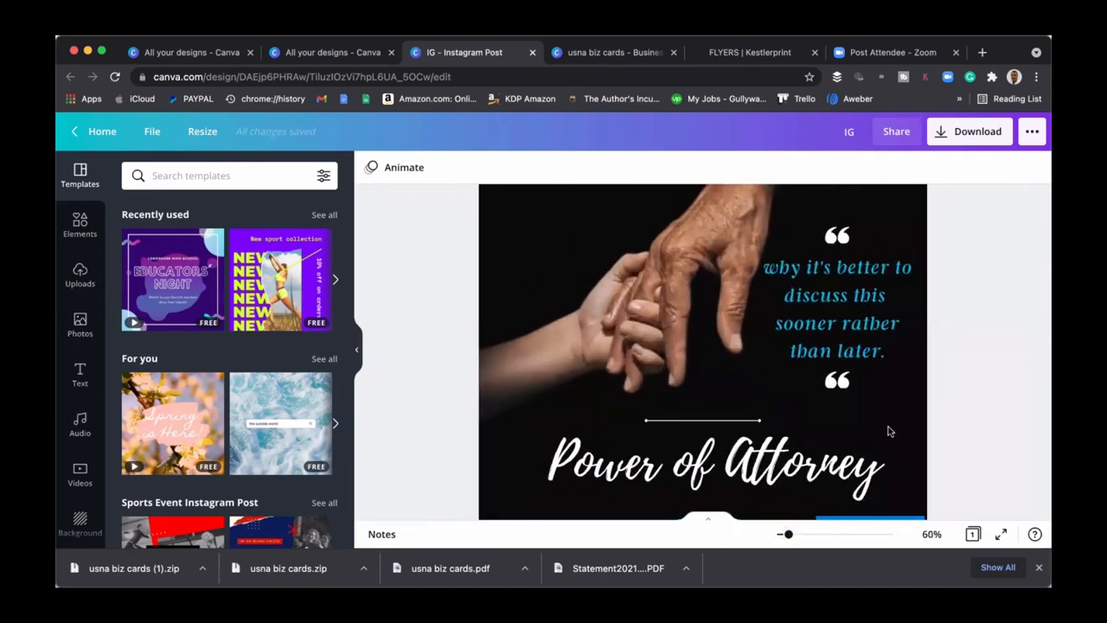
click(837, 308)
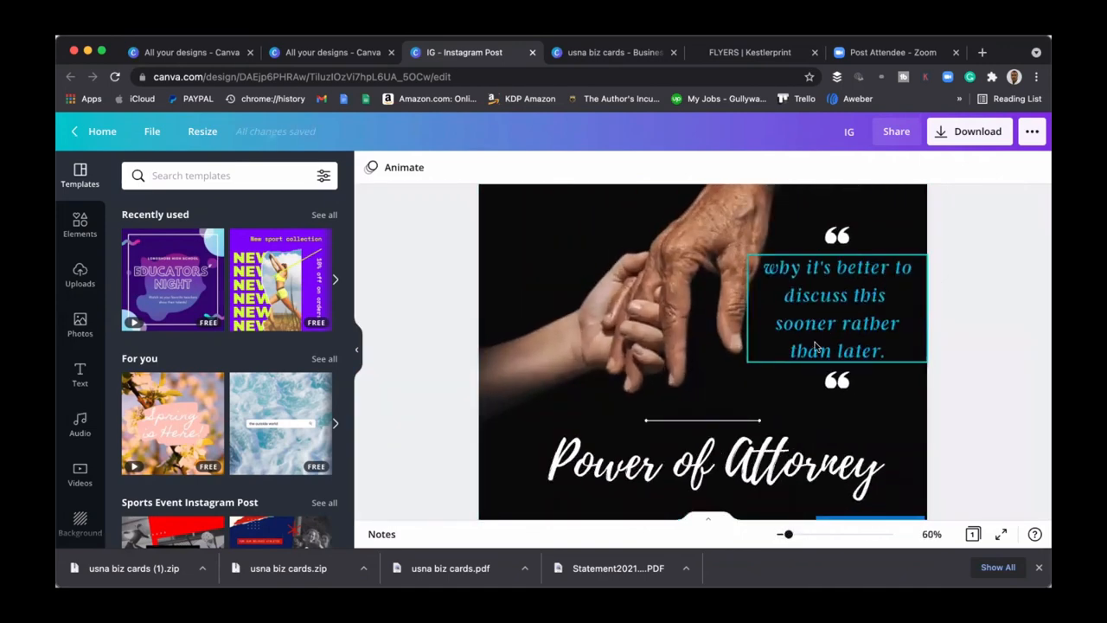
click(966, 387)
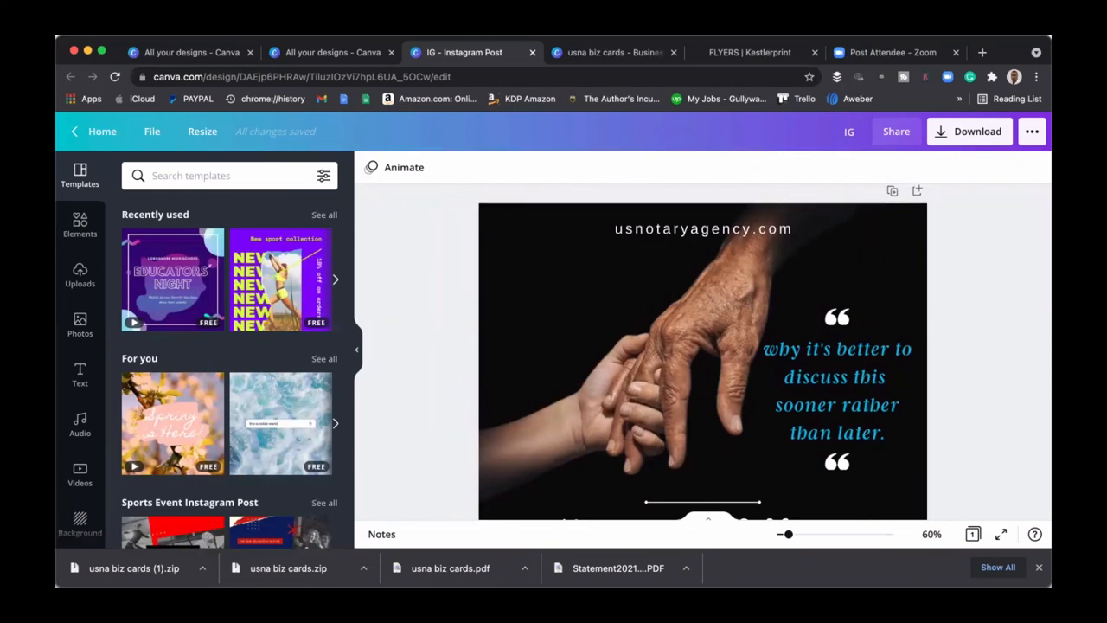
mouse_move(530, 561)
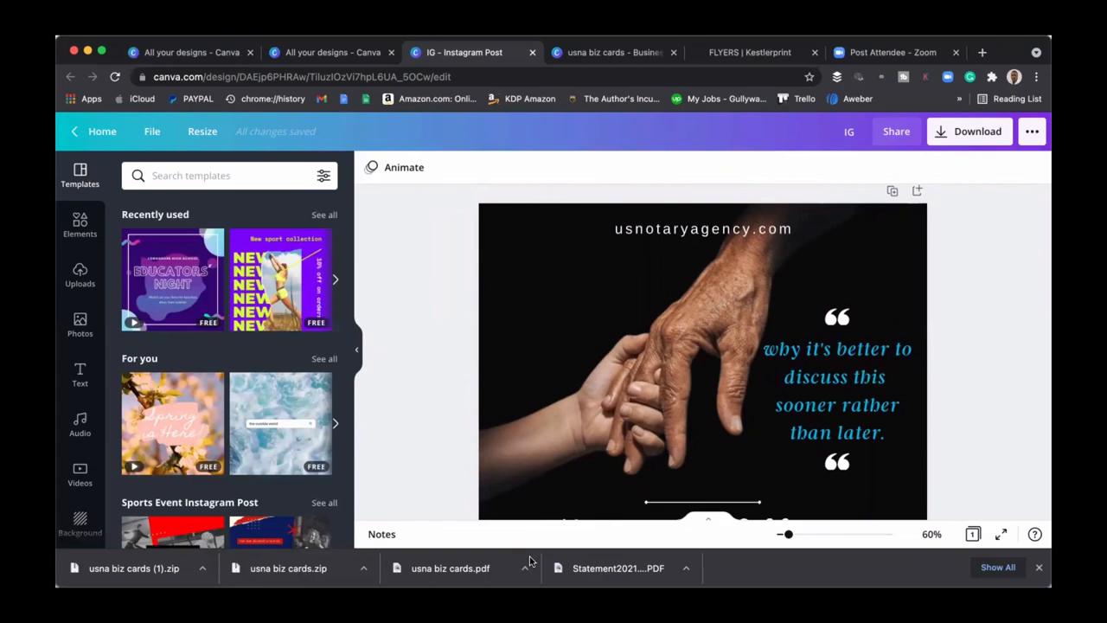